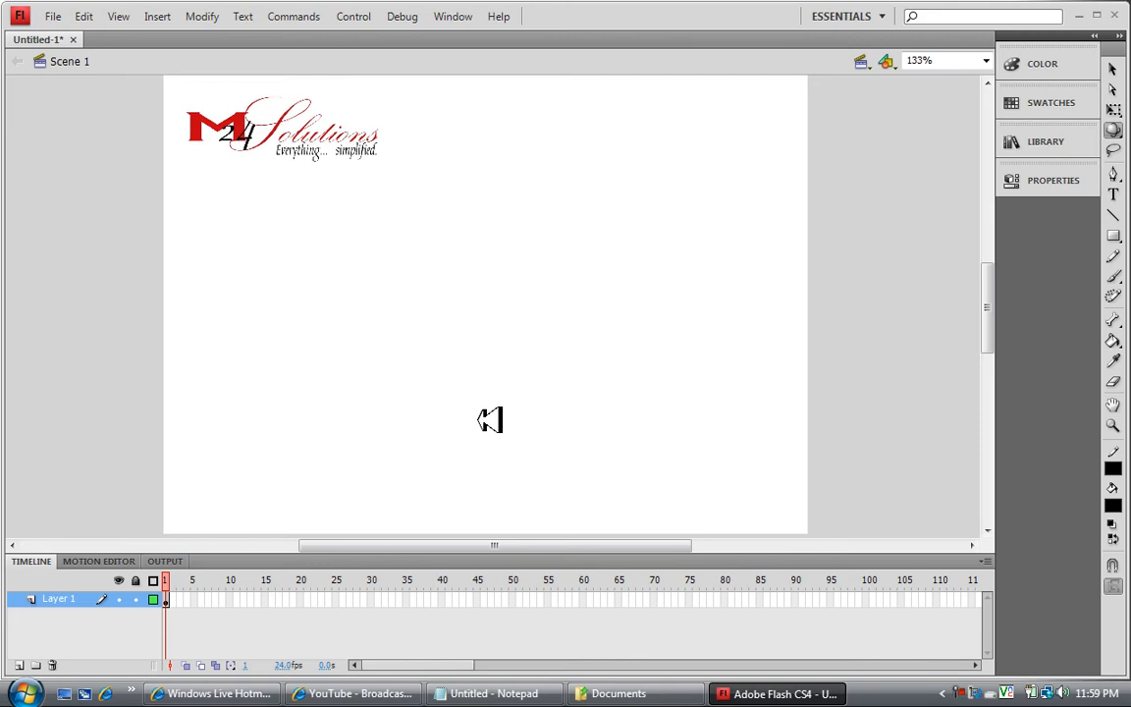
{"action": "mouse_move", "coordinate": [697, 298]}
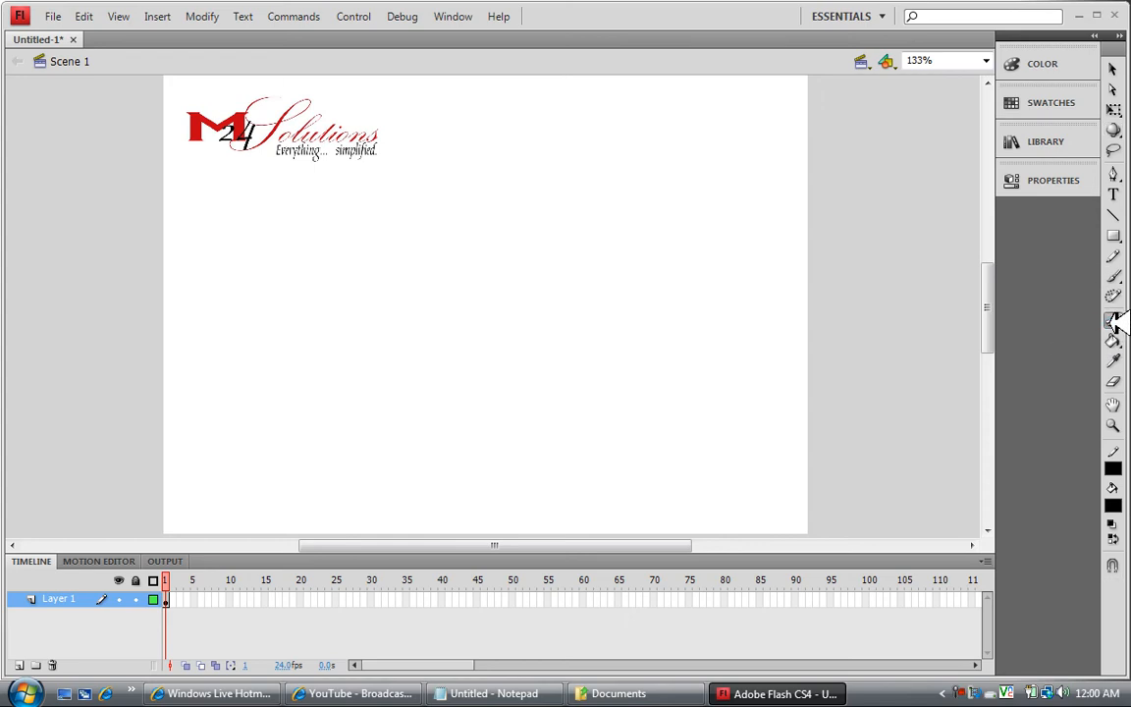
{"action": "mouse_move", "coordinate": [1112, 318]}
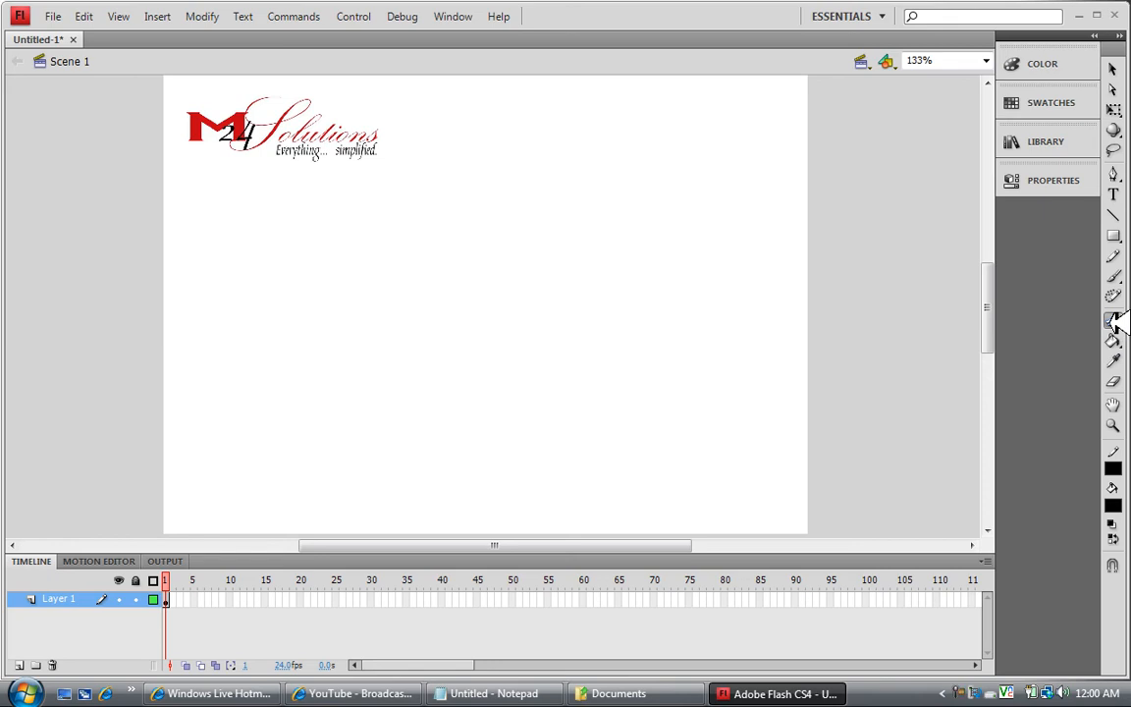
{"action": "mouse_move", "coordinate": [1114, 279]}
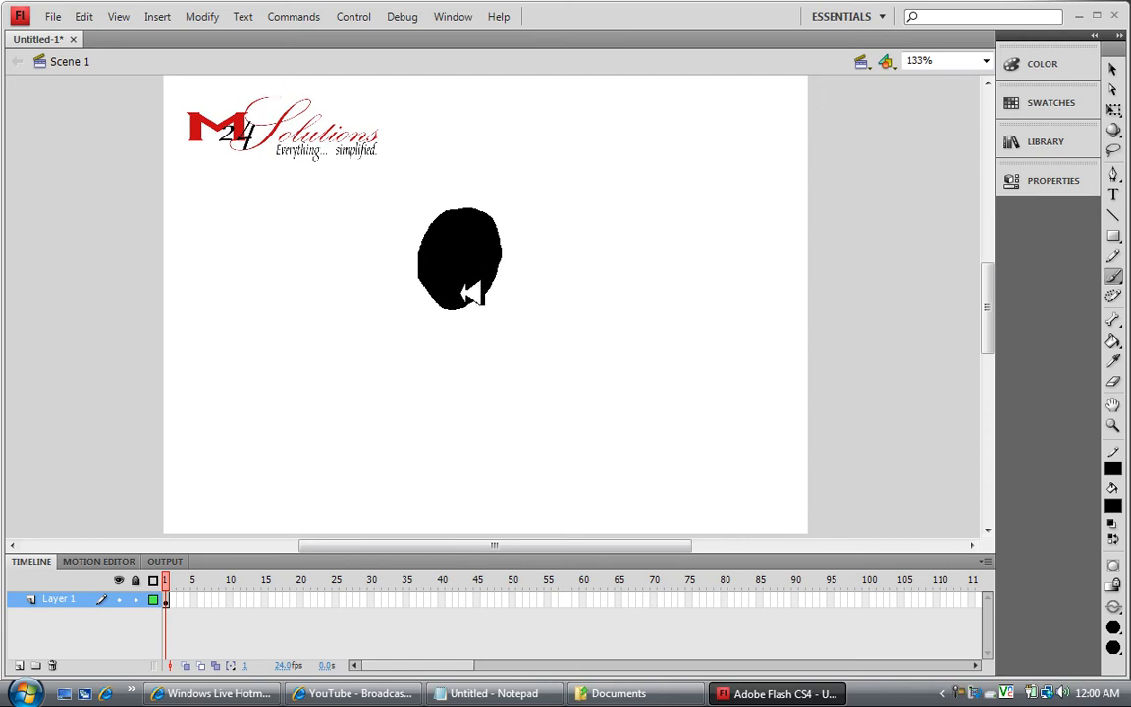
Paint the figure's neck, body and limbs in black, then place a first bone in its torso.
{"action": "left_click_drag", "start_coordinate": [471, 299], "coordinate": [461, 373]}
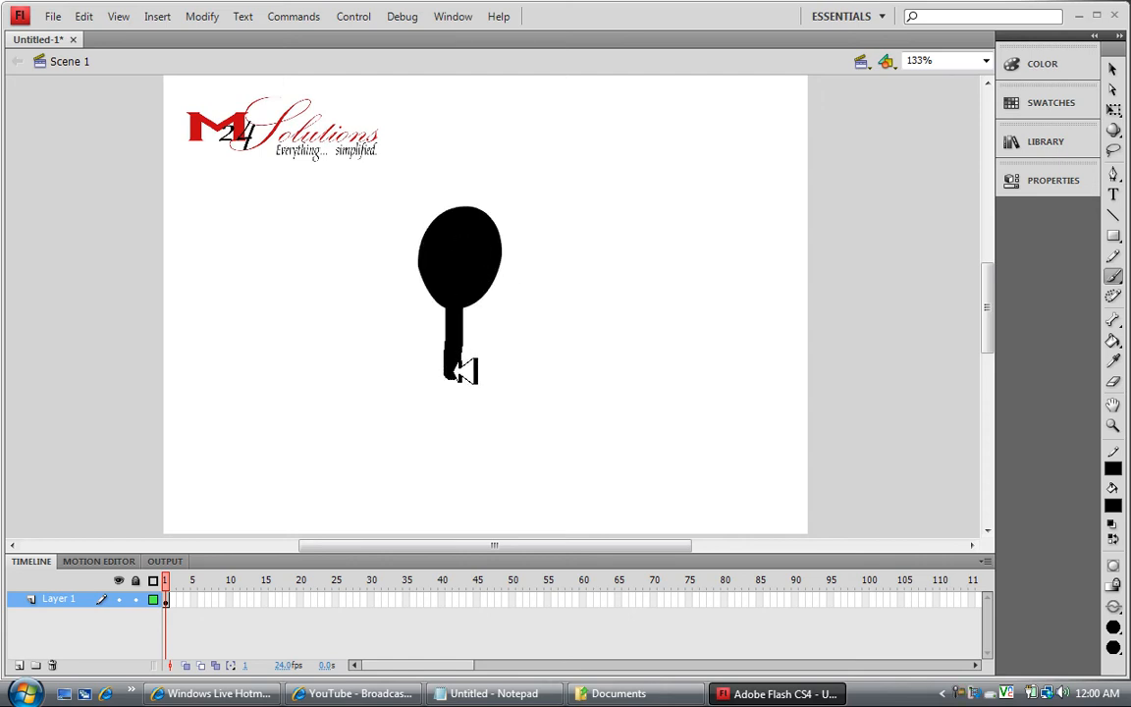
{"action": "left_click_drag", "start_coordinate": [461, 372], "coordinate": [408, 450]}
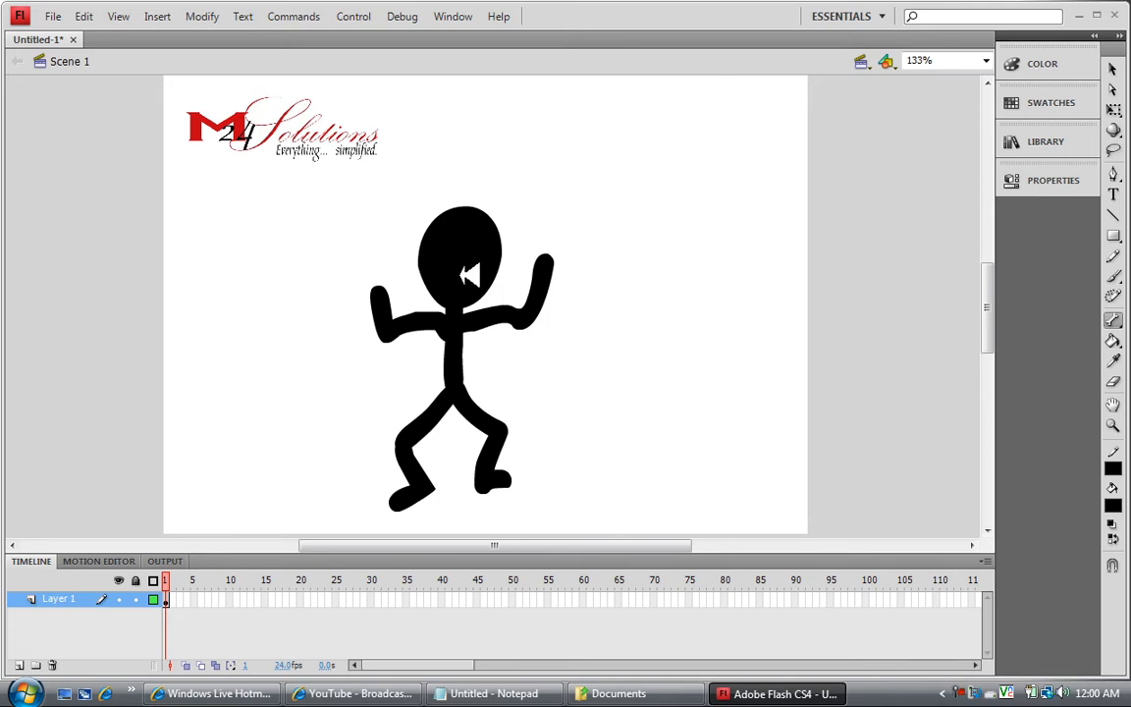
{"action": "left_click", "coordinate": [462, 354]}
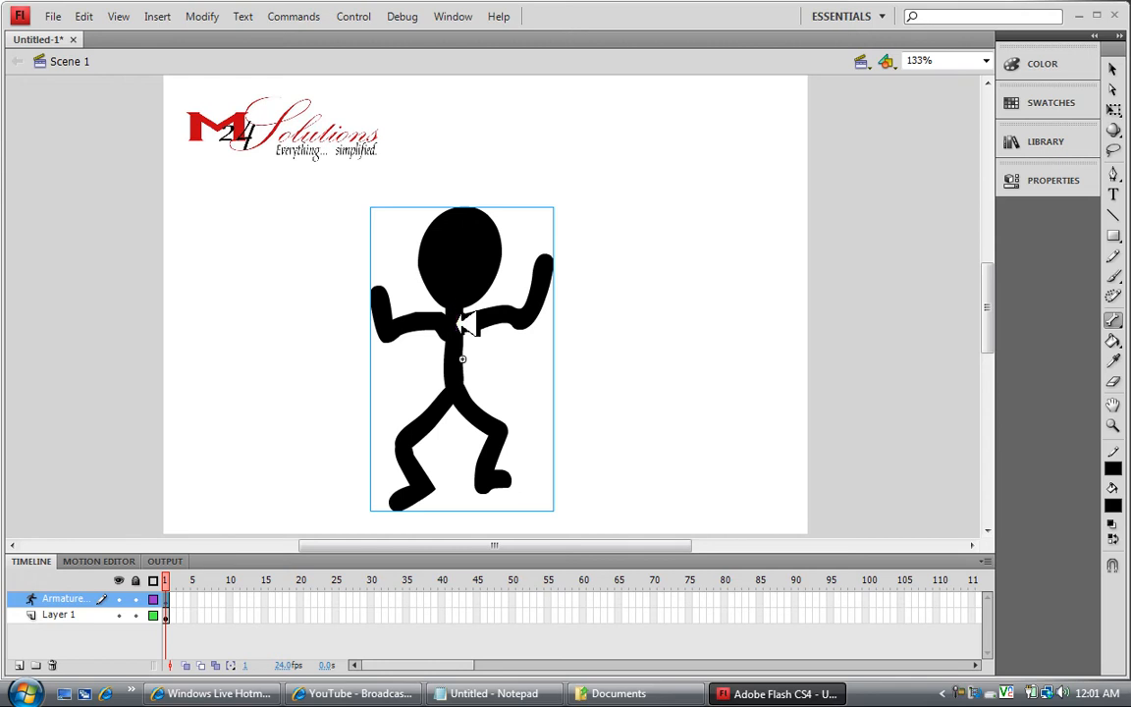
Add bones from the head to the chest, out along the right arm and down into the legs.
{"action": "left_click", "coordinate": [460, 310]}
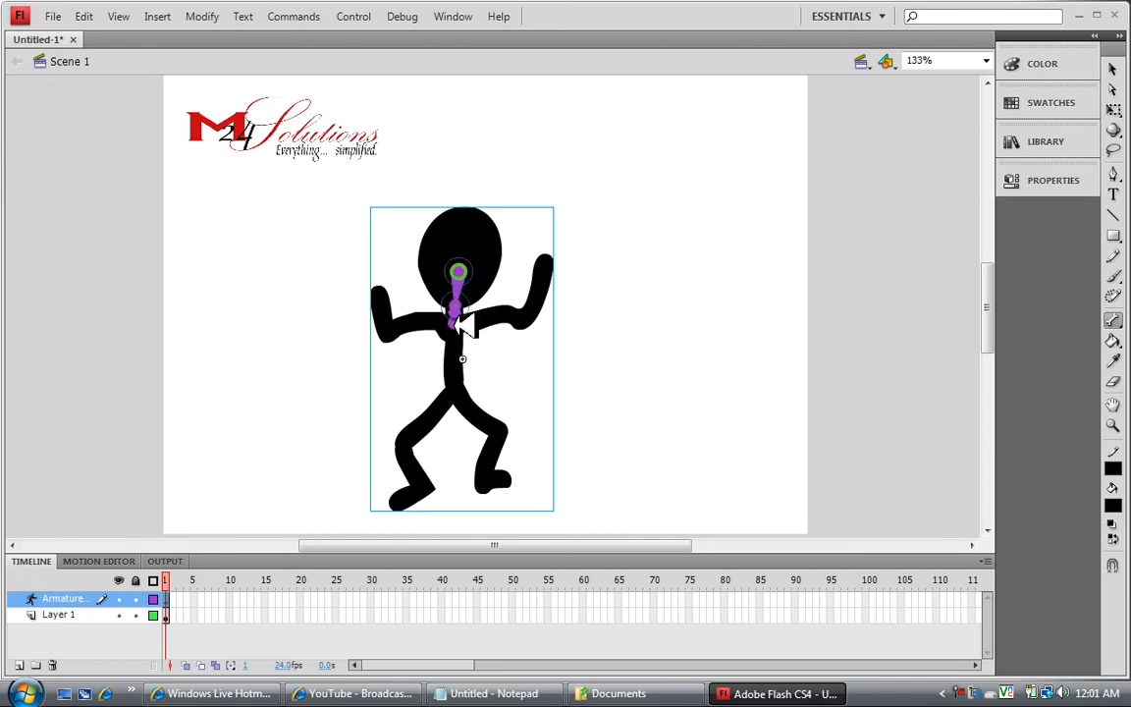
{"action": "left_click_drag", "start_coordinate": [462, 324], "coordinate": [530, 319]}
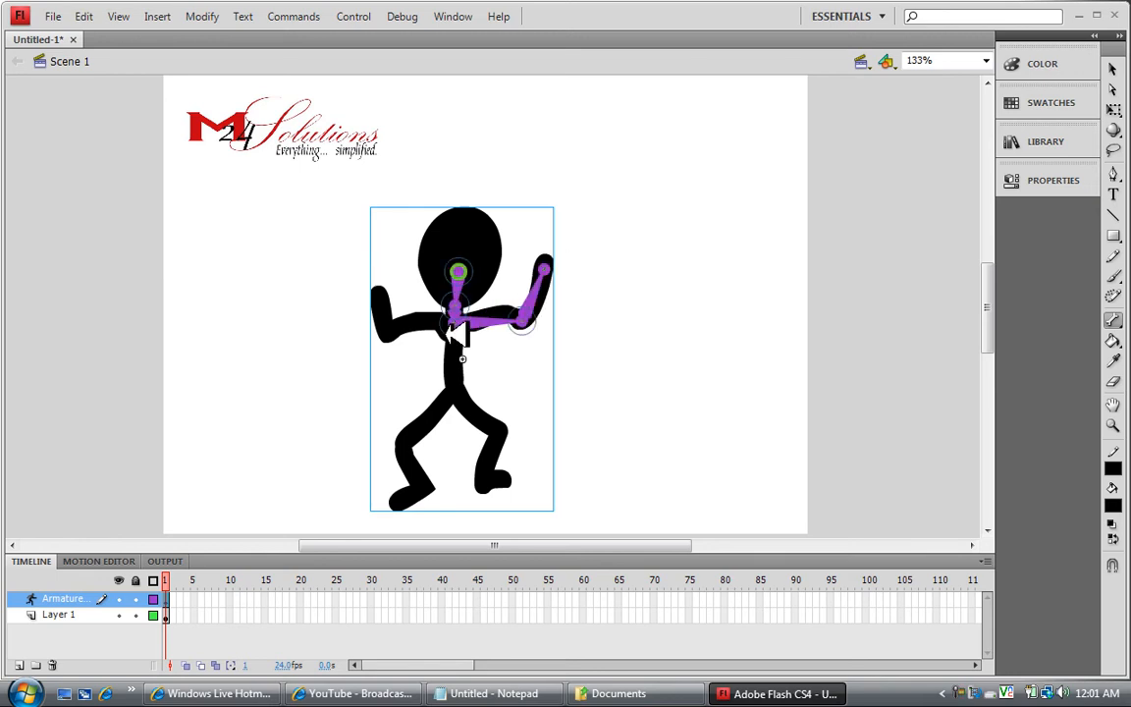
{"action": "left_click_drag", "start_coordinate": [455, 330], "coordinate": [397, 338]}
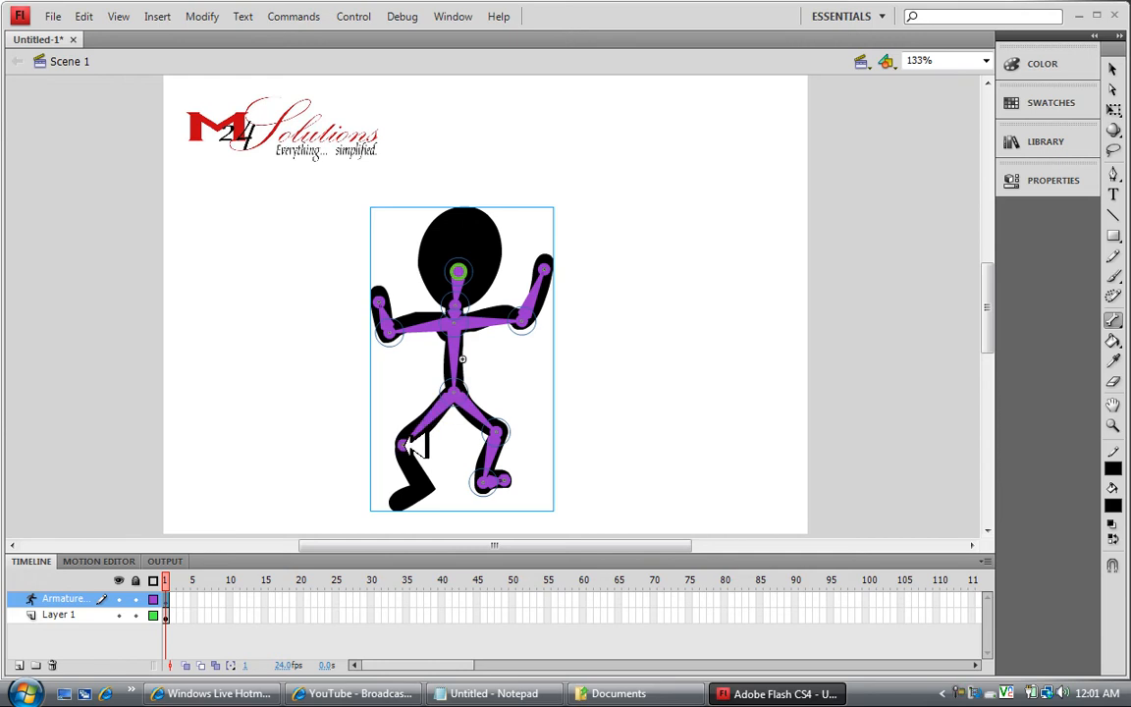
{"action": "left_click_drag", "start_coordinate": [411, 448], "coordinate": [430, 477]}
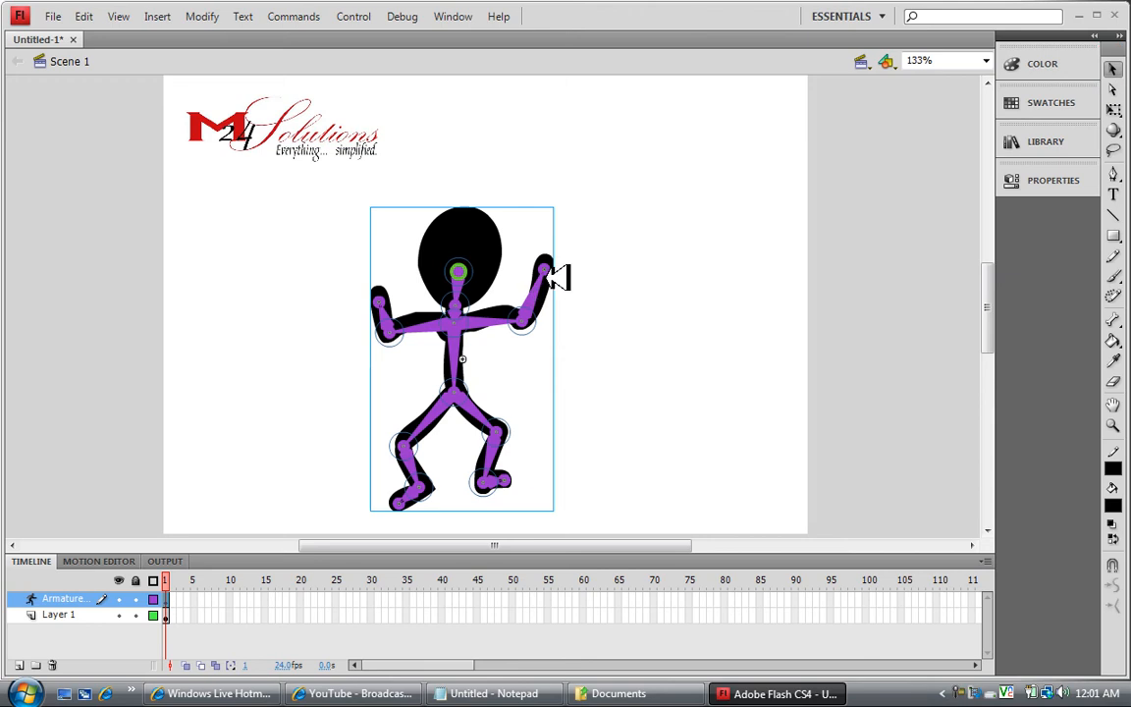
{"action": "mouse_move", "coordinate": [560, 273]}
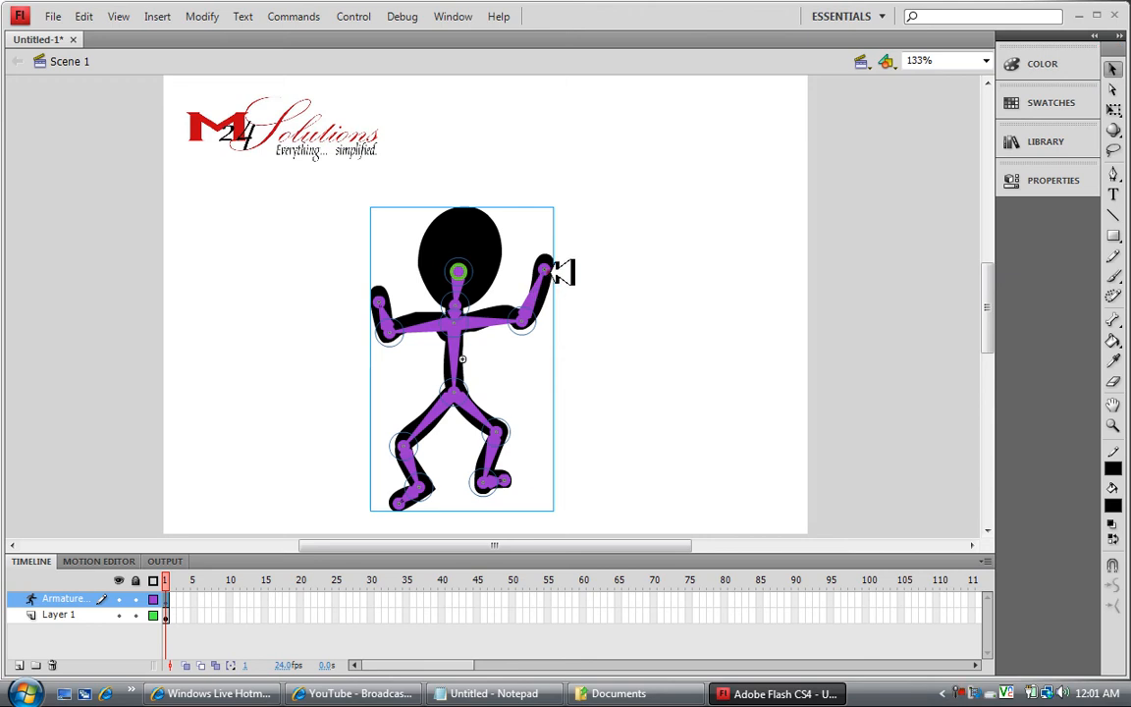
{"action": "left_click_drag", "start_coordinate": [546, 271], "coordinate": [550, 312]}
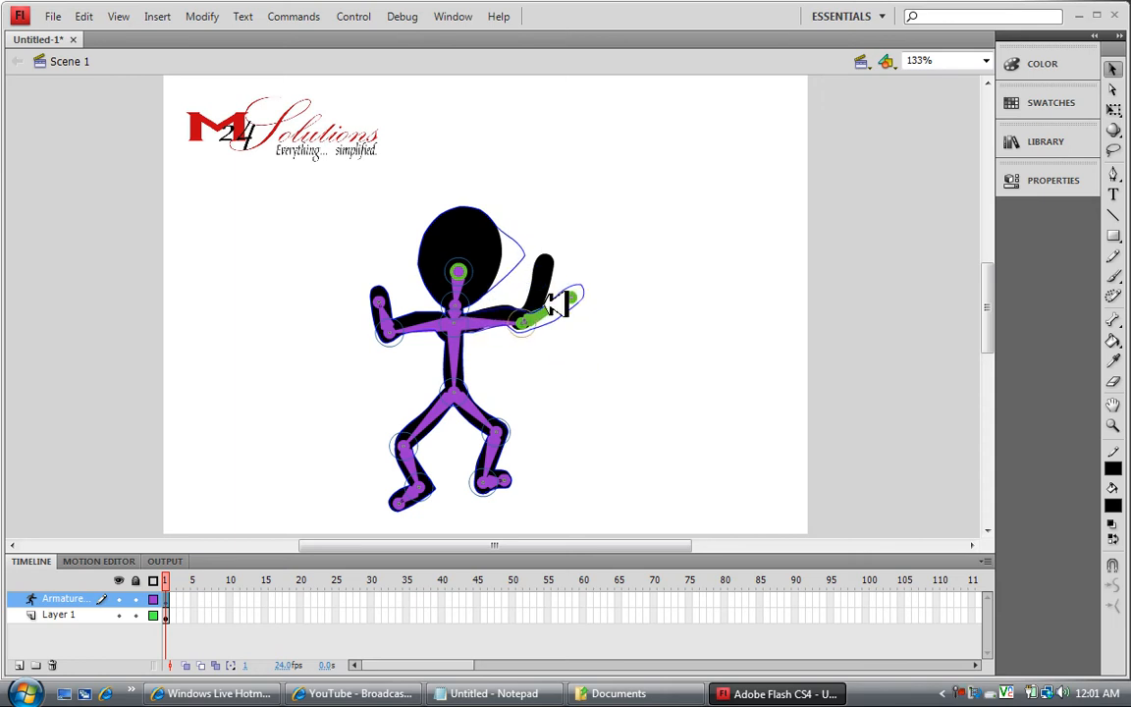
{"action": "left_click_drag", "start_coordinate": [566, 315], "coordinate": [534, 239]}
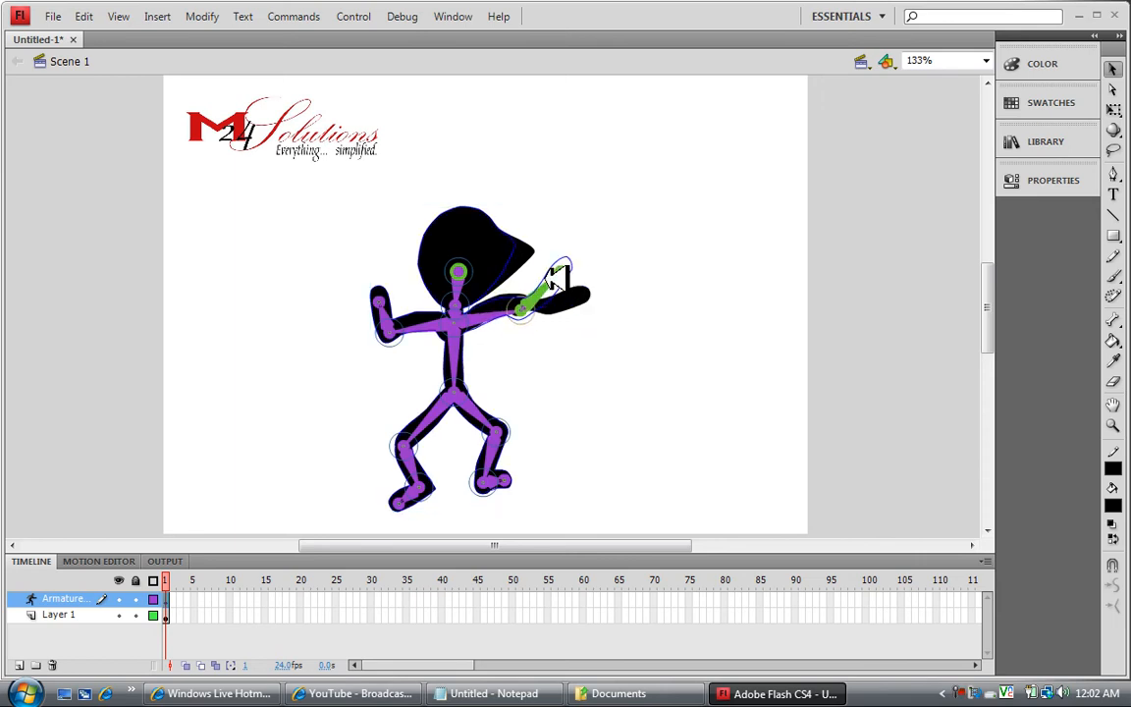
{"action": "left_click_drag", "start_coordinate": [560, 271], "coordinate": [546, 285]}
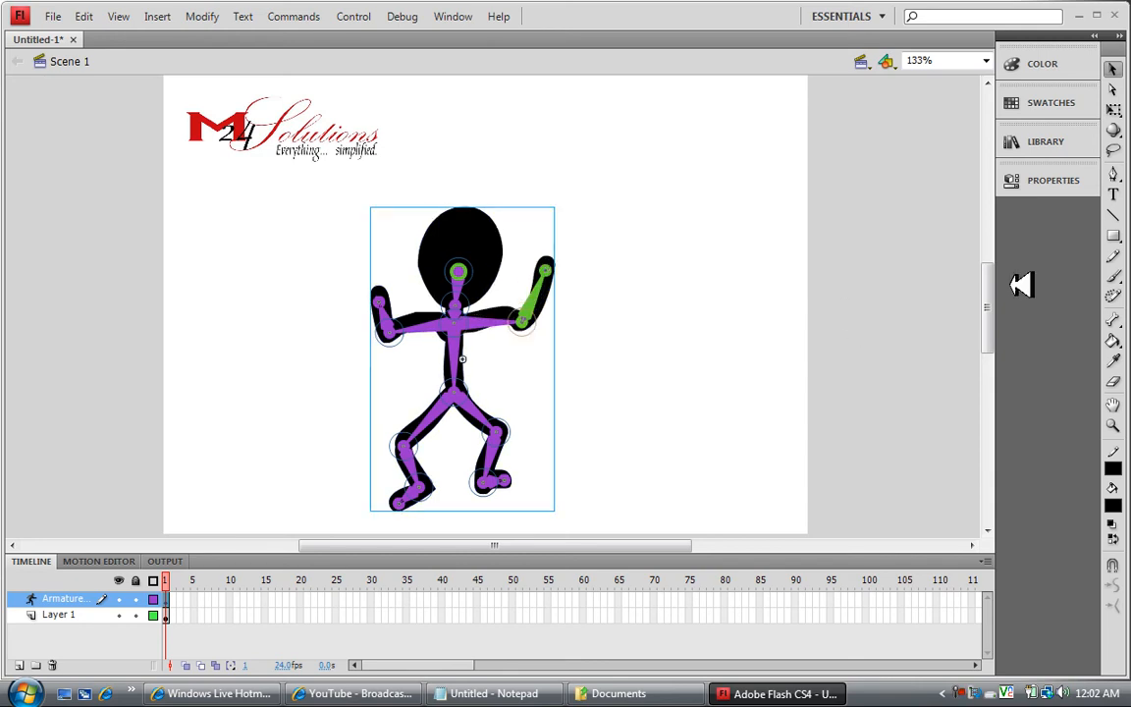
Choose the Bind tool to reassign which shape points follow the forearm bone.
{"action": "left_click", "coordinate": [1114, 320]}
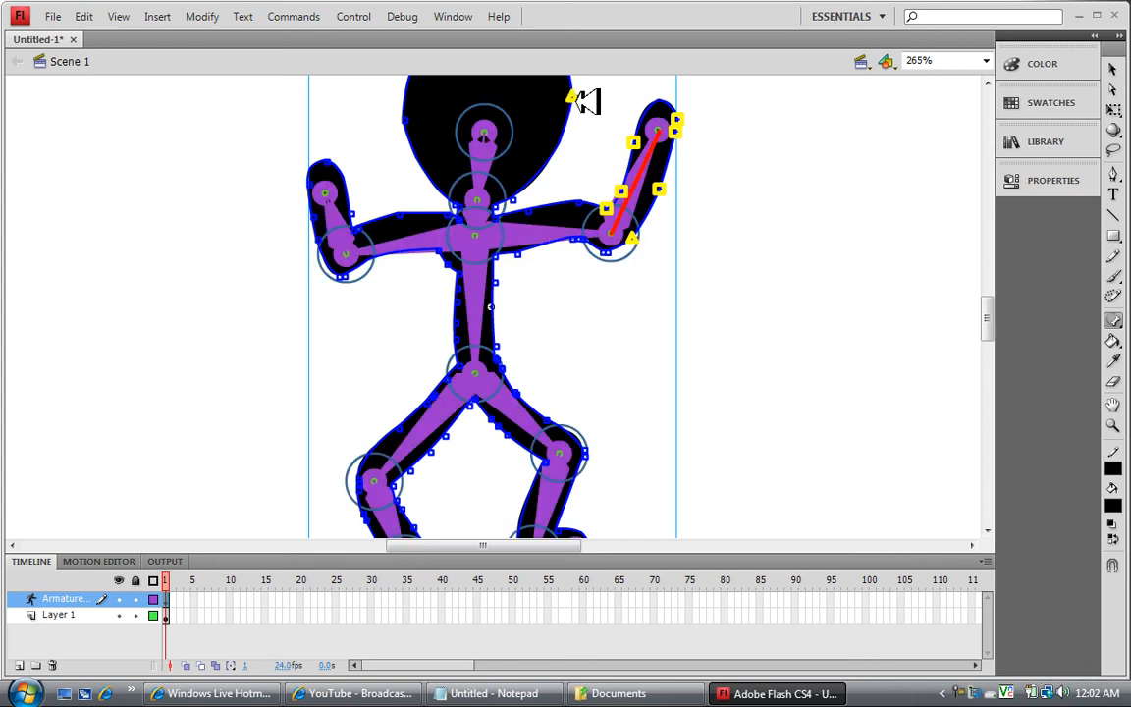
{"action": "mouse_move", "coordinate": [848, 126]}
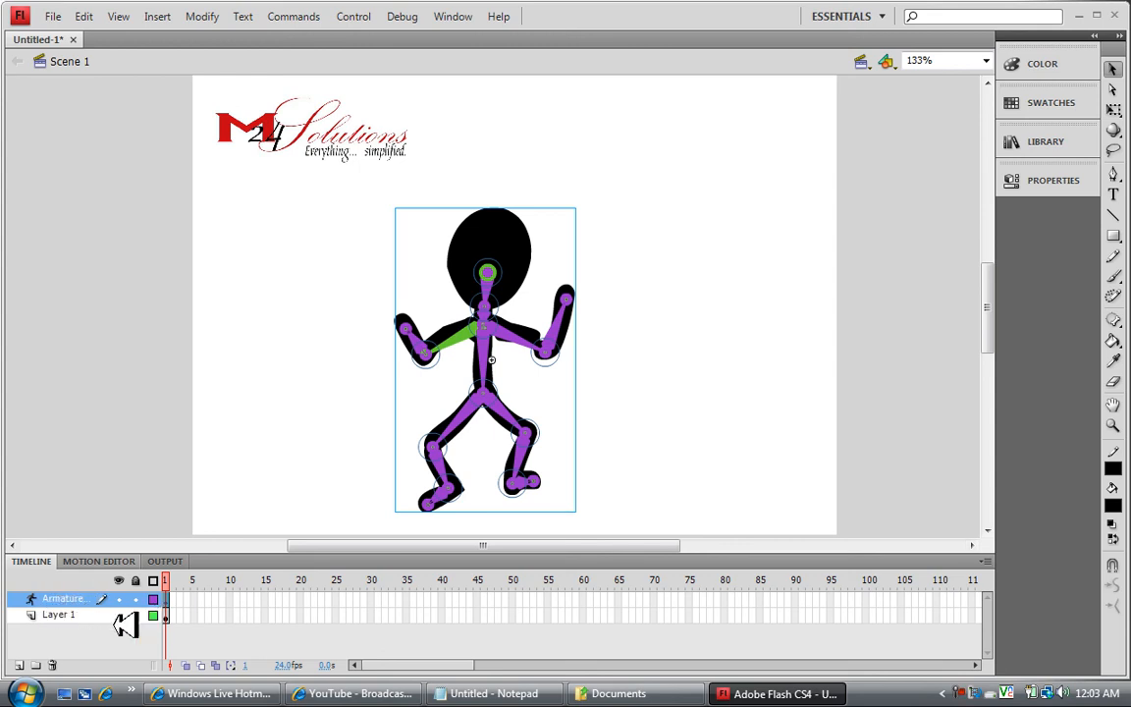
{"action": "mouse_move", "coordinate": [94, 609]}
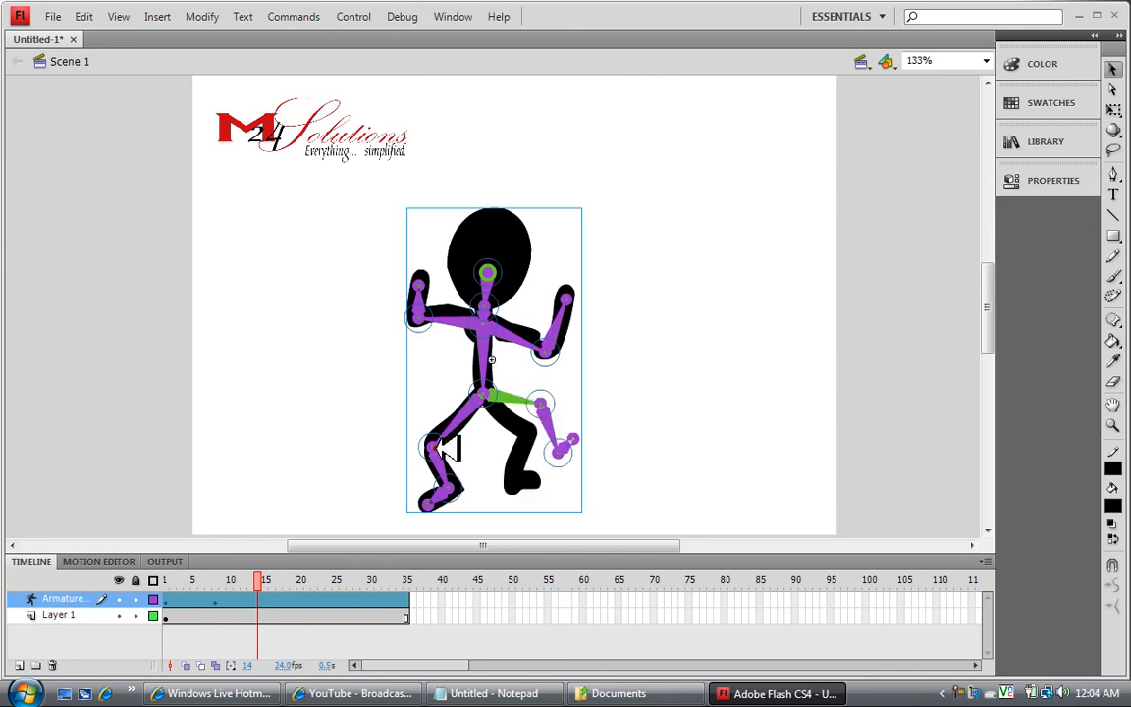
Bend the right leg at frame 15 and lift the other knee at frame 22.
{"action": "left_click_drag", "start_coordinate": [442, 448], "coordinate": [510, 487]}
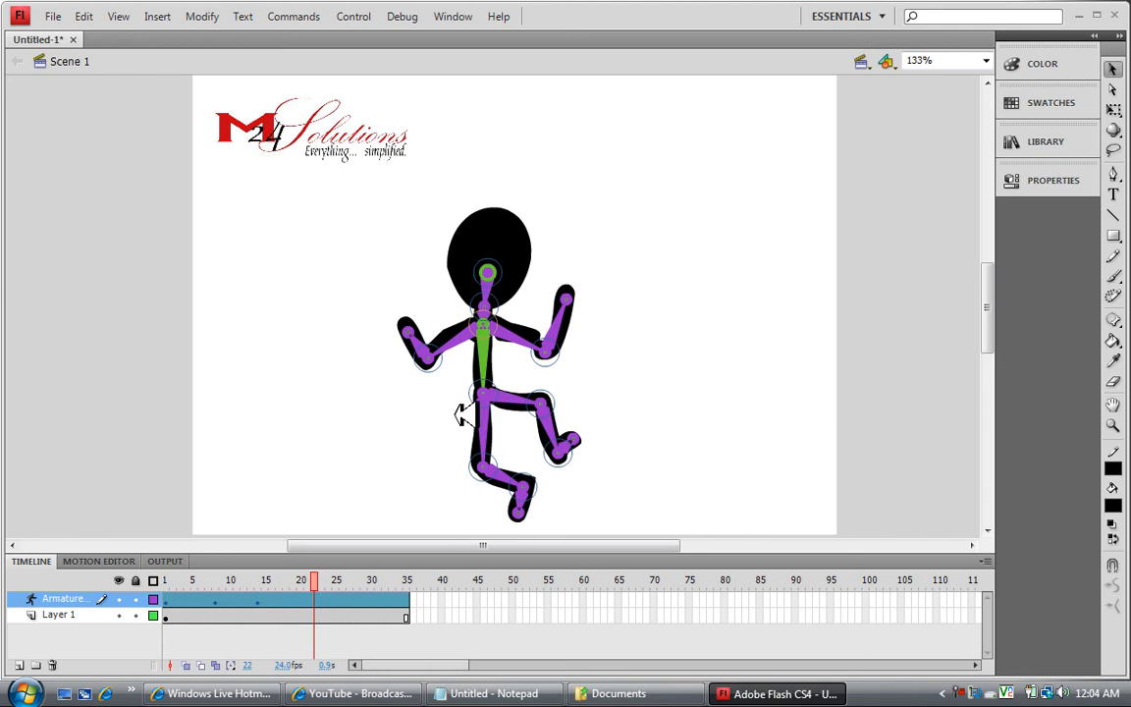
{"action": "left_click", "coordinate": [489, 393]}
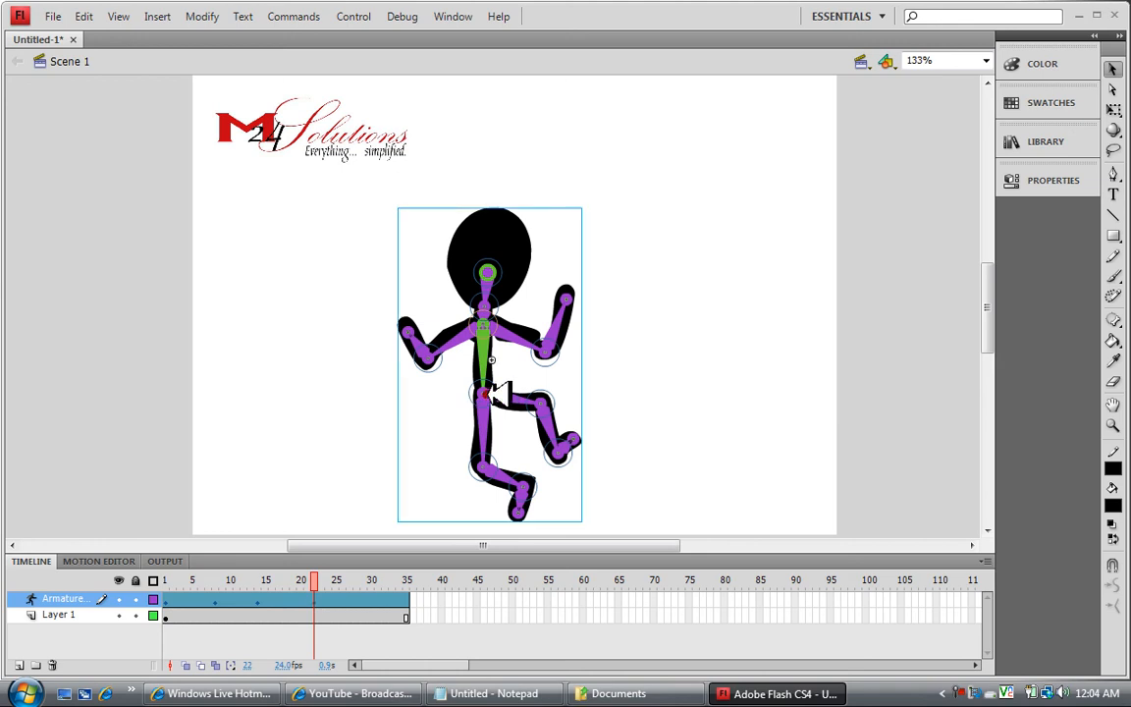
{"action": "left_click_drag", "start_coordinate": [488, 392], "coordinate": [461, 413]}
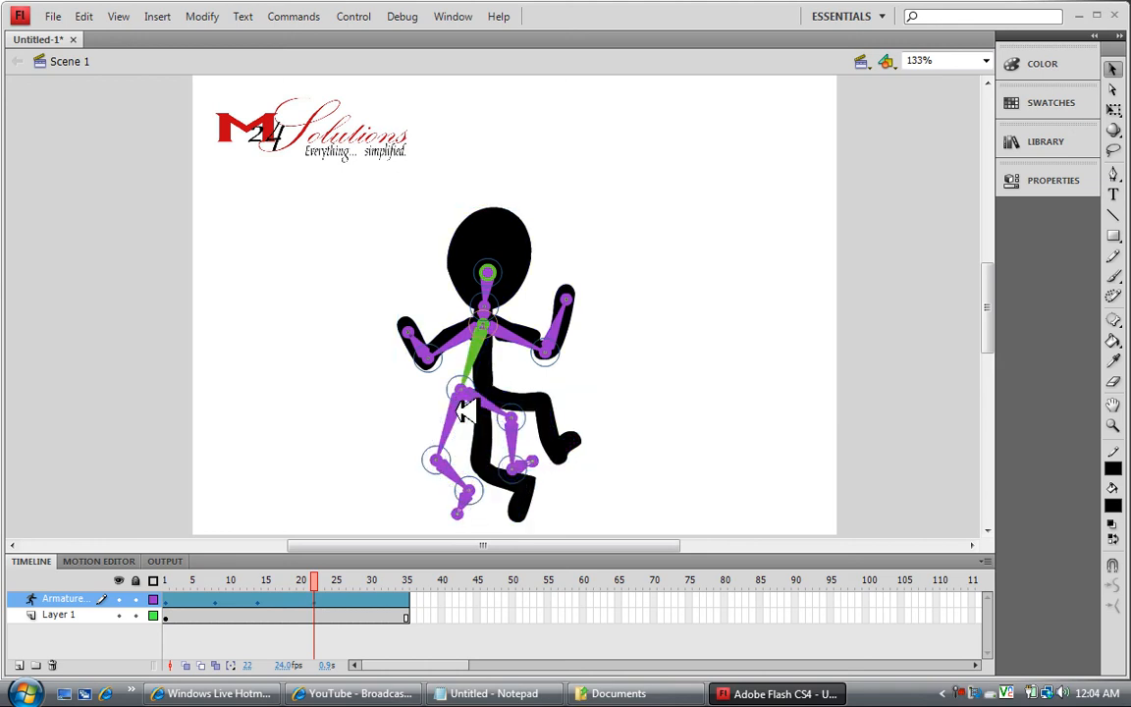
{"action": "left_click_drag", "start_coordinate": [462, 412], "coordinate": [421, 456]}
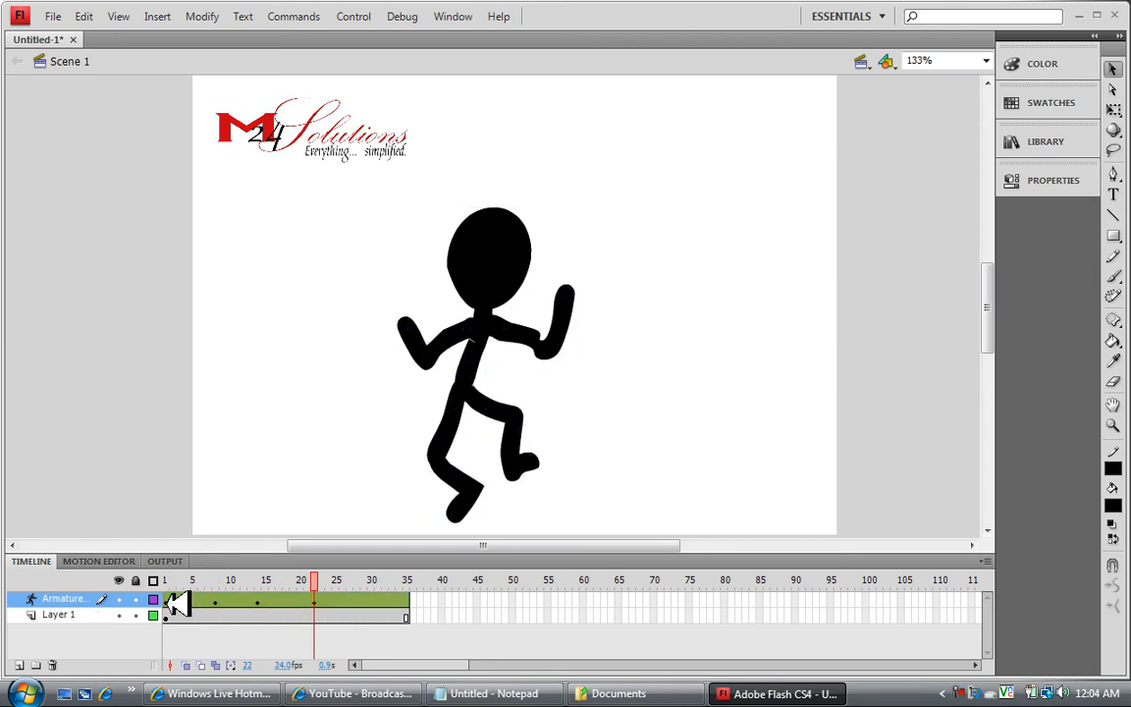
Copy the first pose on the Armature layer and paste it at frame 35 to close the loop.
{"action": "right_click", "coordinate": [177, 599]}
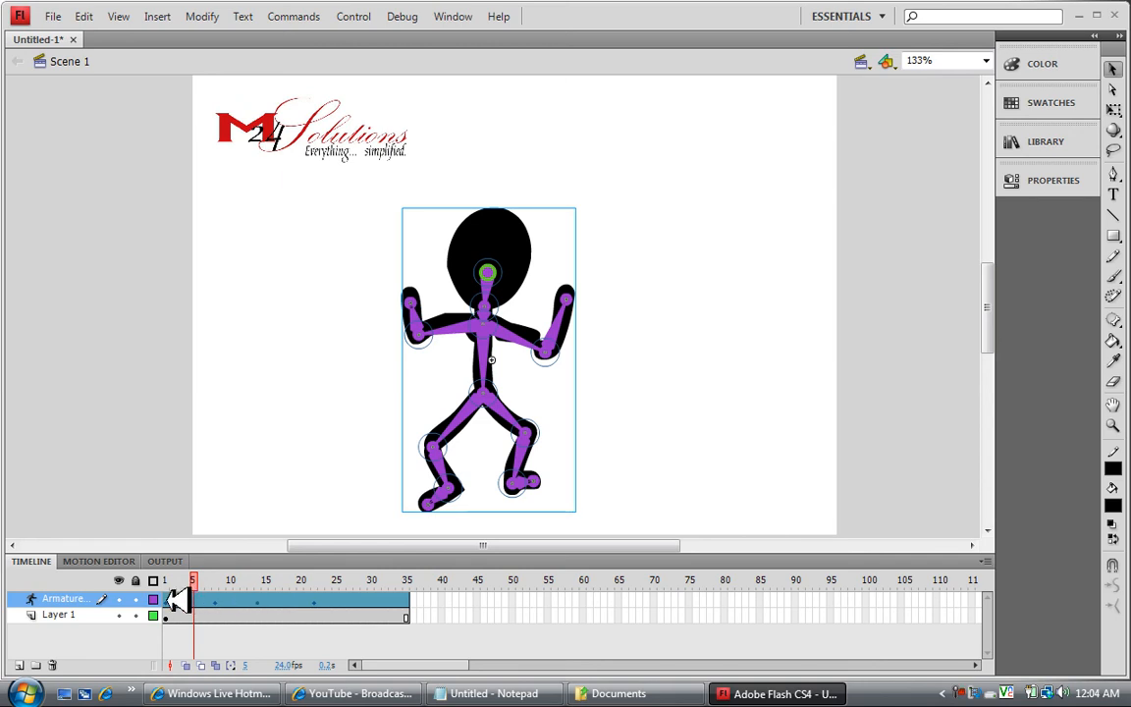
{"action": "right_click", "coordinate": [192, 599]}
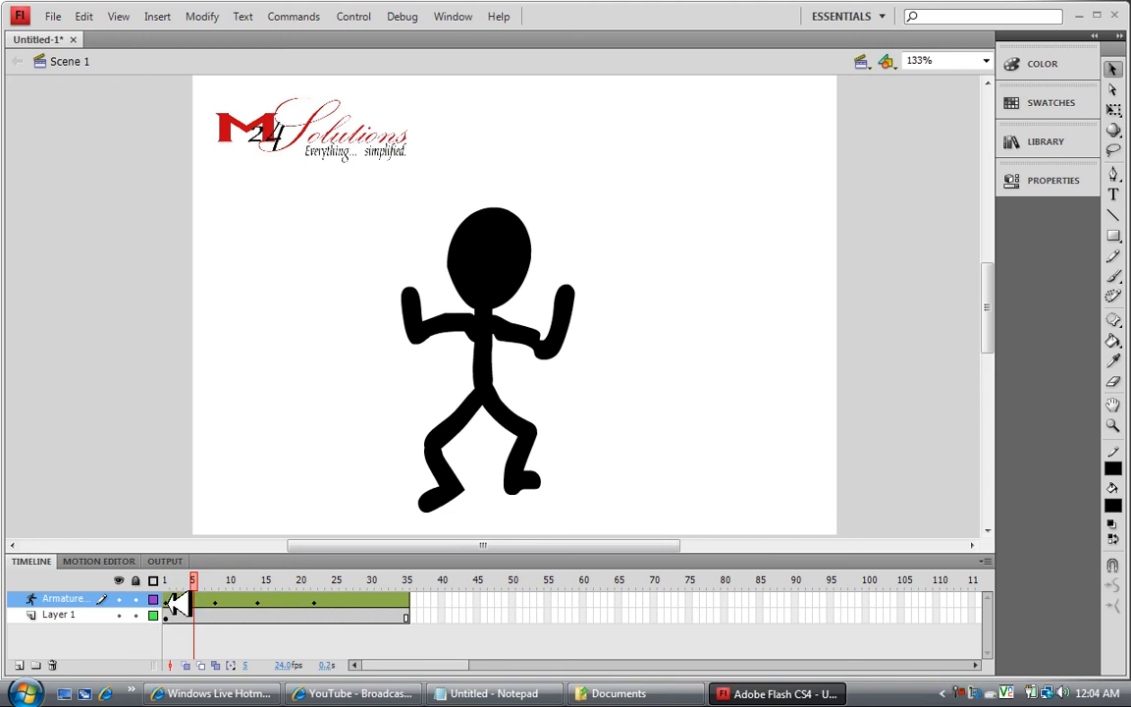
{"action": "right_click", "coordinate": [181, 601]}
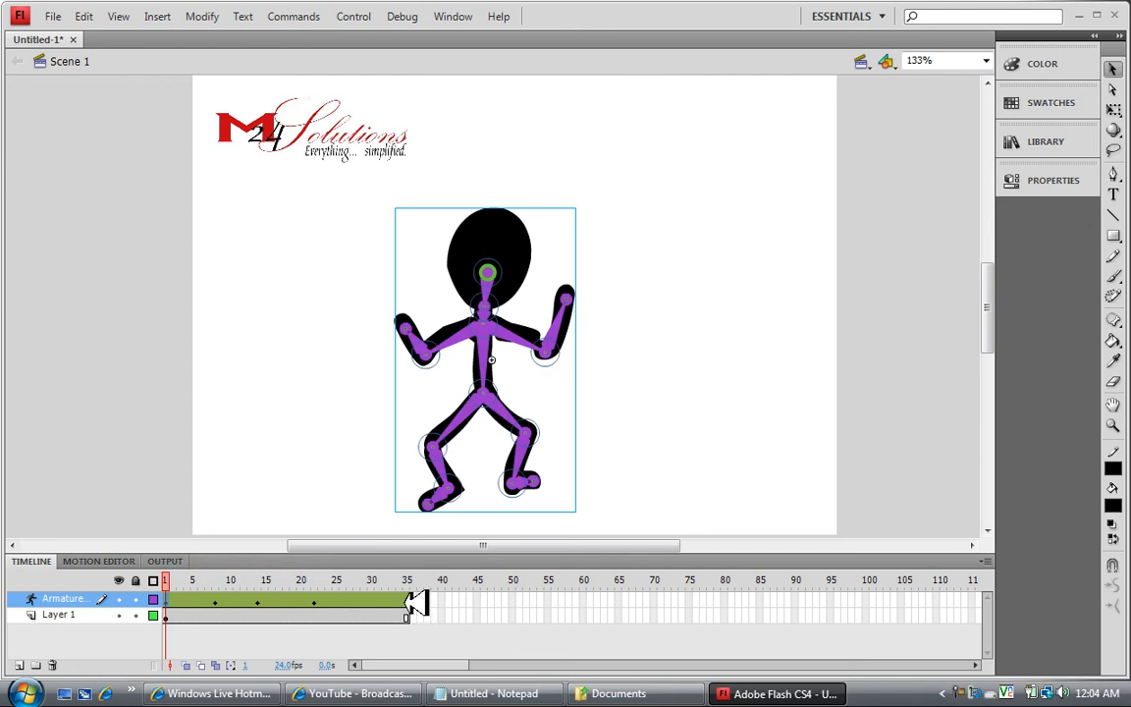
{"action": "right_click", "coordinate": [405, 589]}
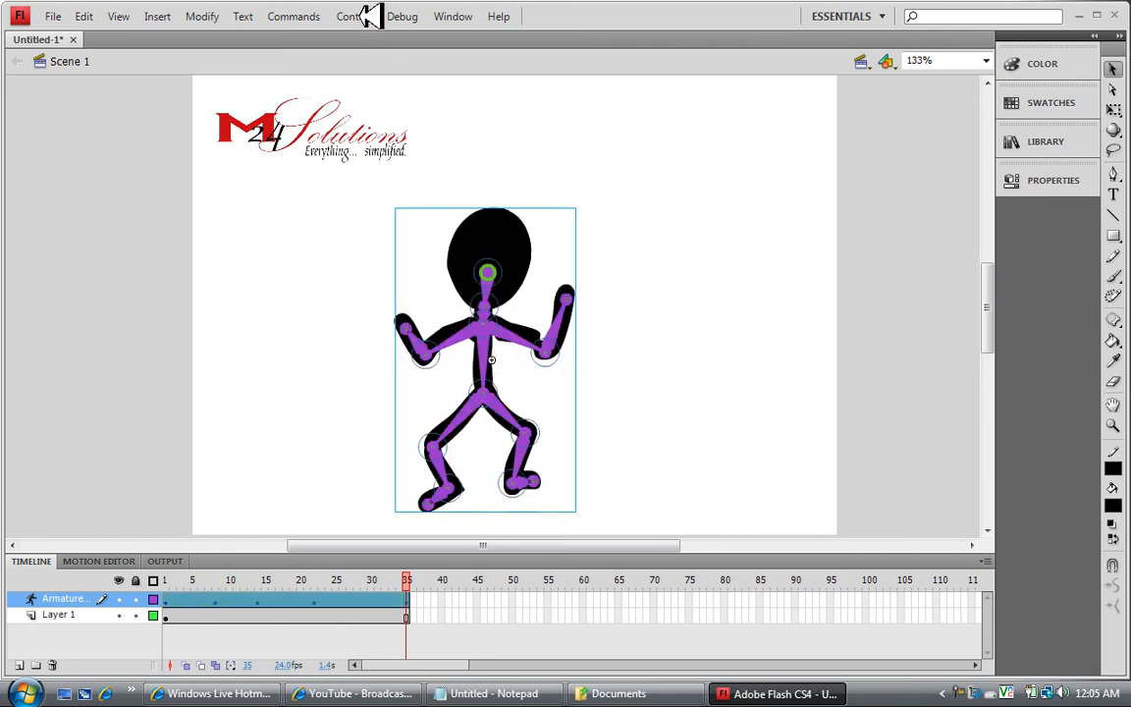
{"action": "left_click", "coordinate": [354, 16]}
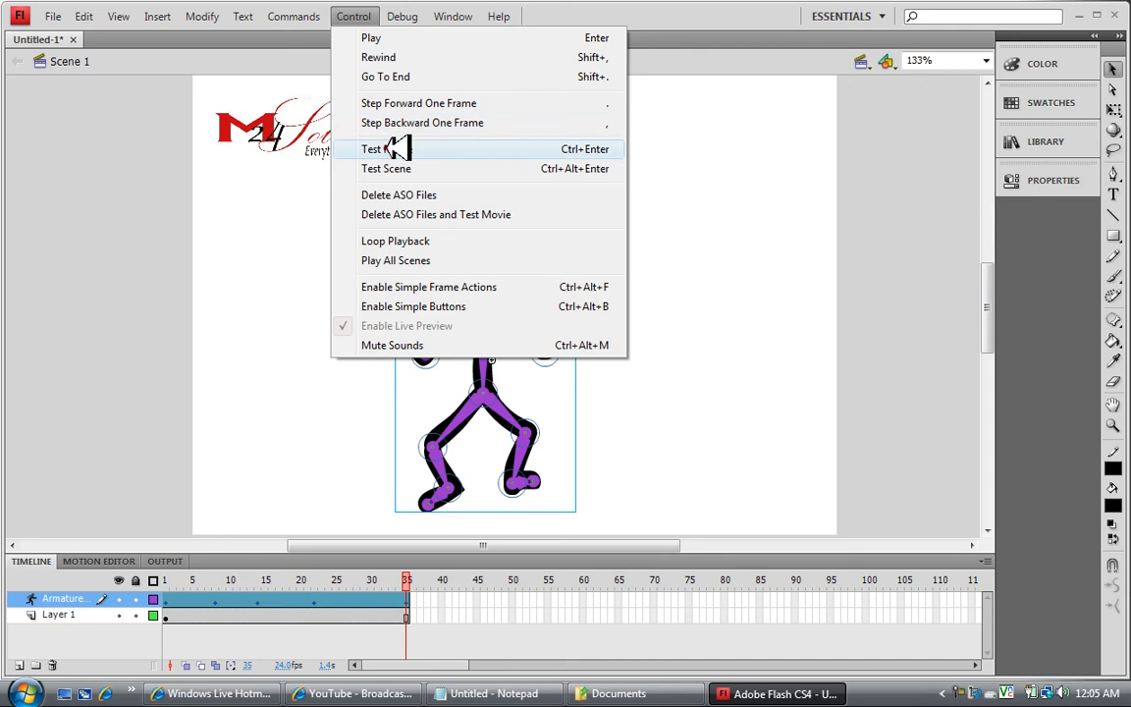
{"action": "left_click", "coordinate": [373, 149]}
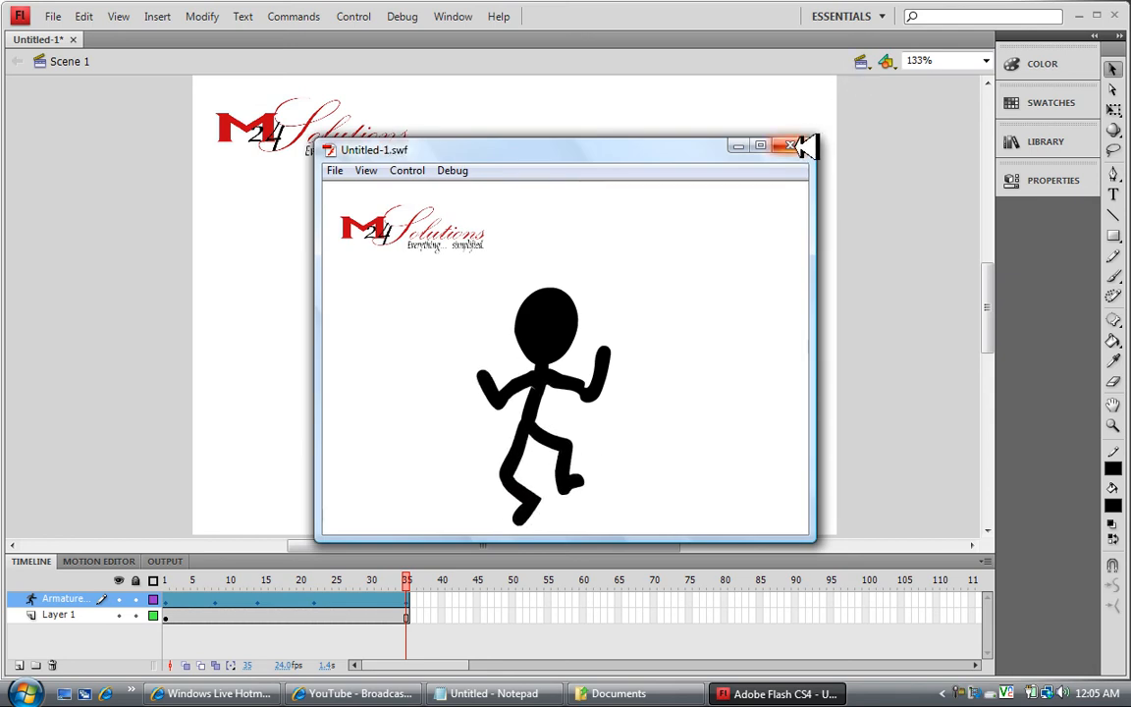
{"action": "left_click", "coordinate": [791, 145]}
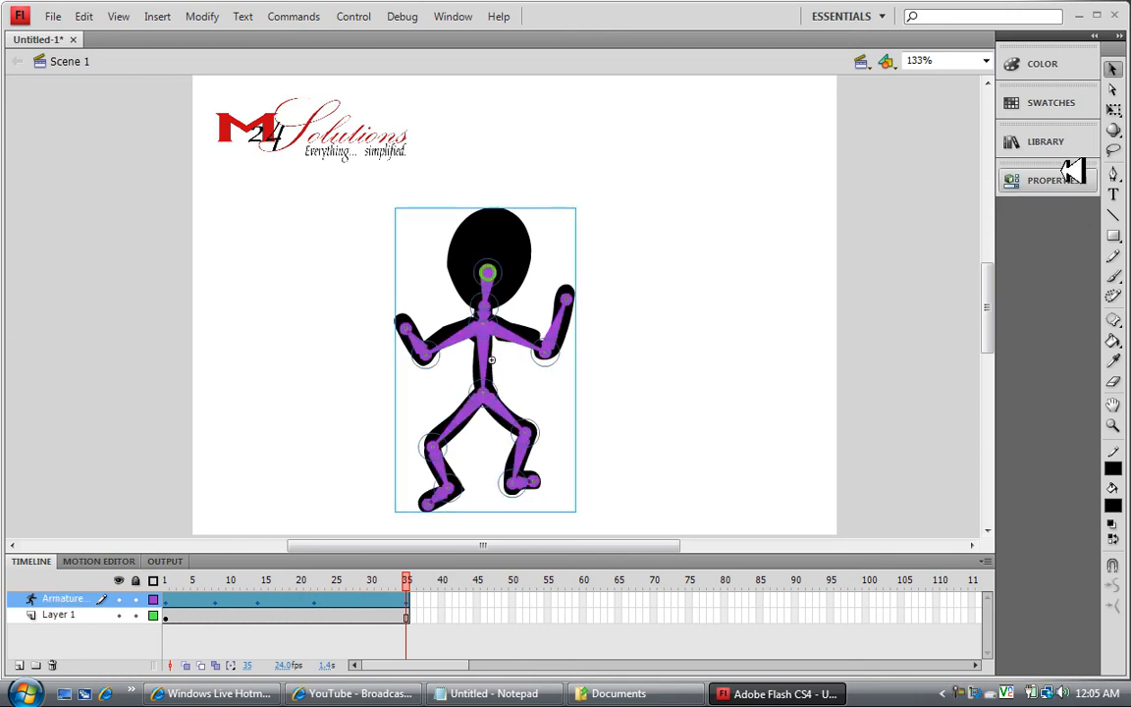
Set the IK Armature Style to Wire, then Solid, then Line in Properties.
{"action": "left_click", "coordinate": [1045, 181]}
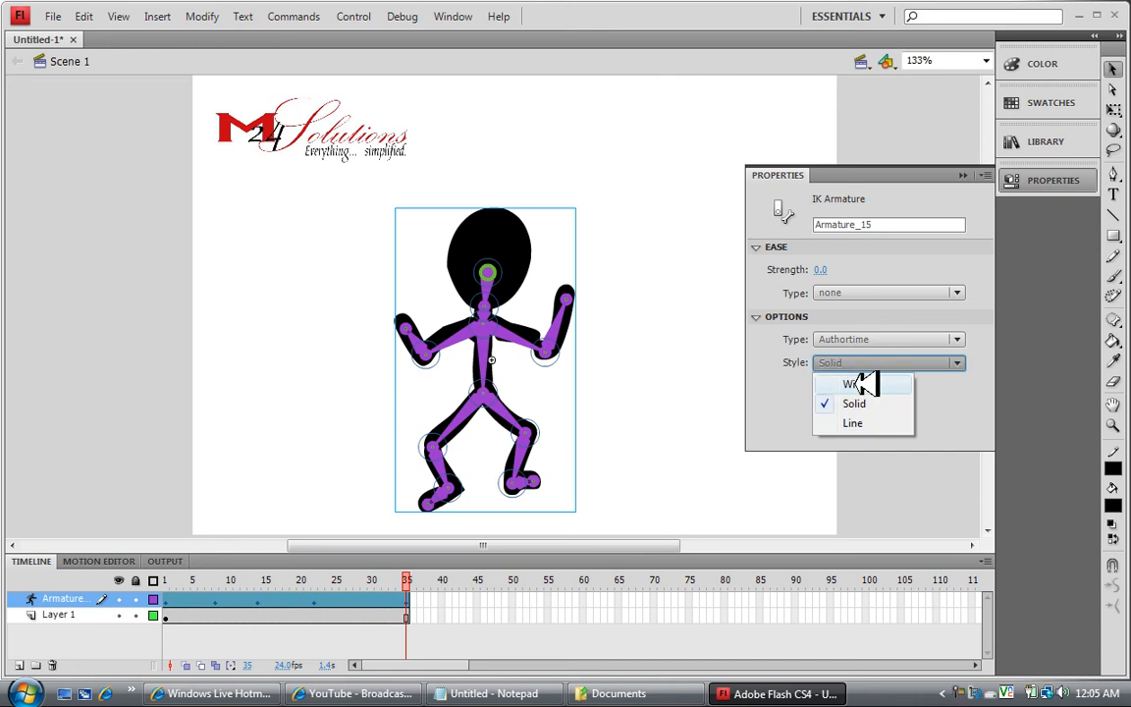
{"action": "left_click", "coordinate": [852, 383]}
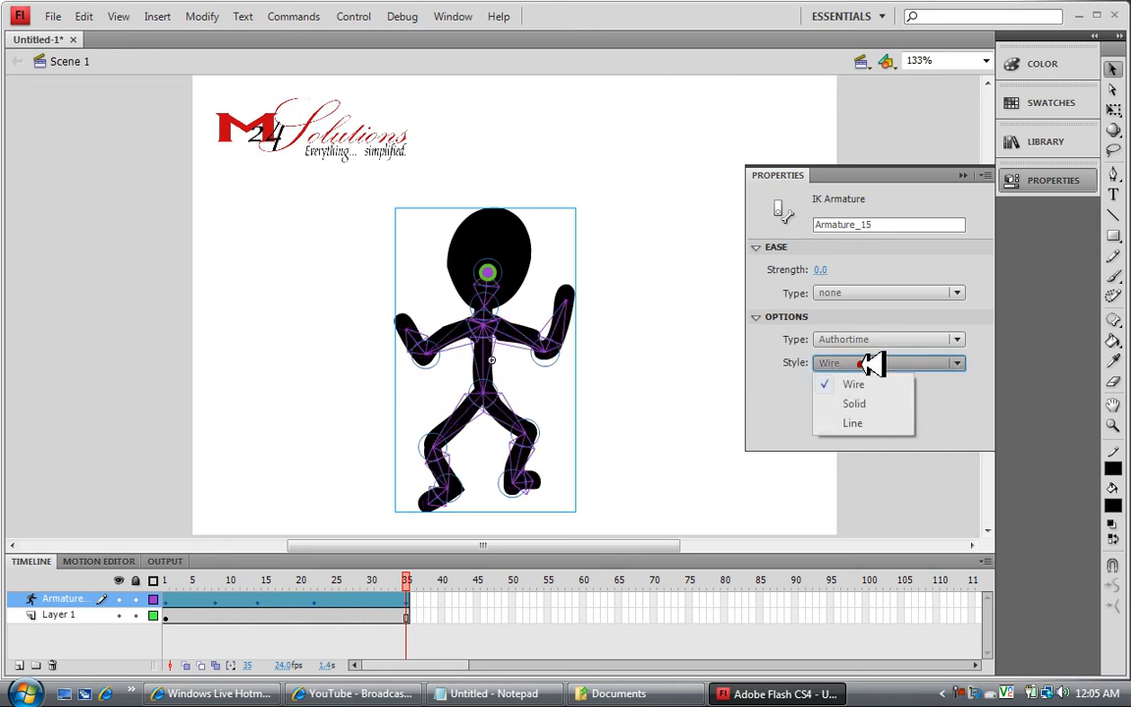
{"action": "left_click", "coordinate": [853, 405]}
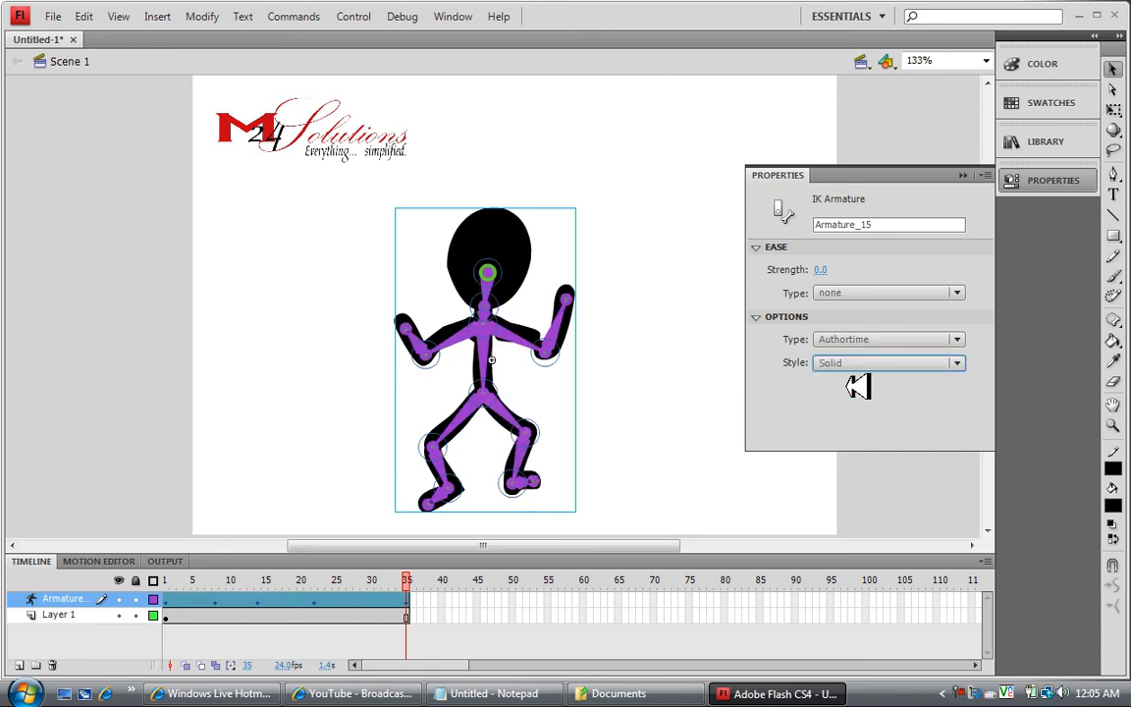
{"action": "left_click", "coordinate": [888, 361]}
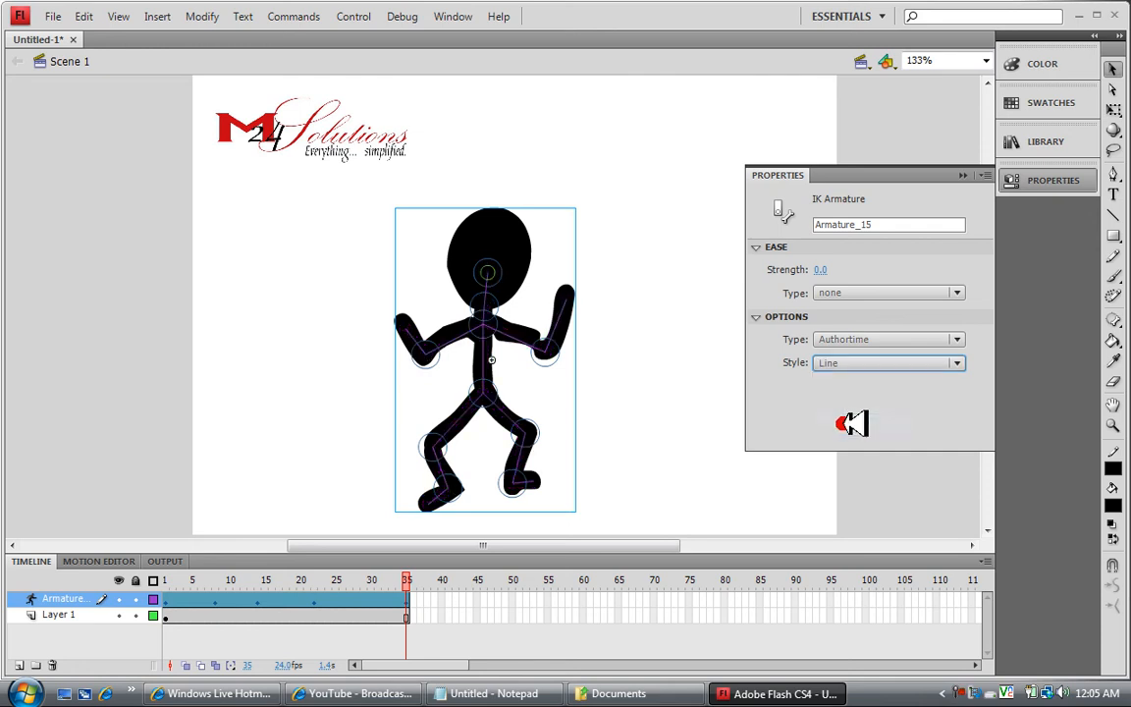
{"action": "mouse_move", "coordinate": [854, 361]}
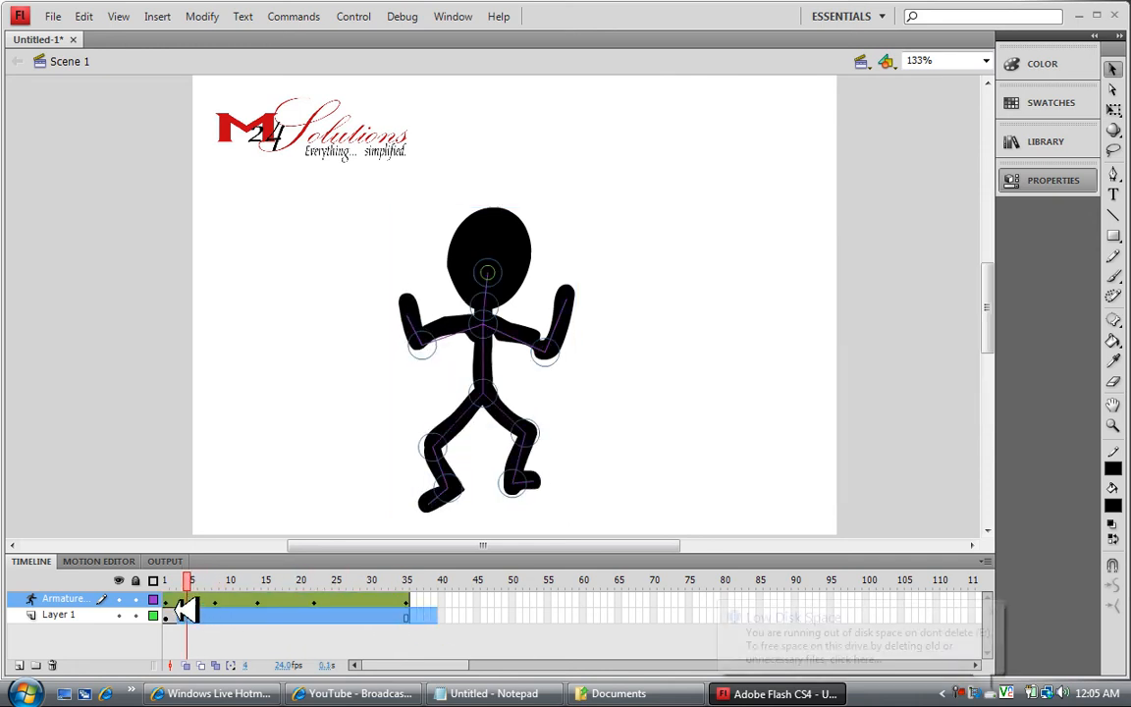
Insert a frame on Layer 1 and select its frames with the original figure drawing.
{"action": "right_click", "coordinate": [187, 613]}
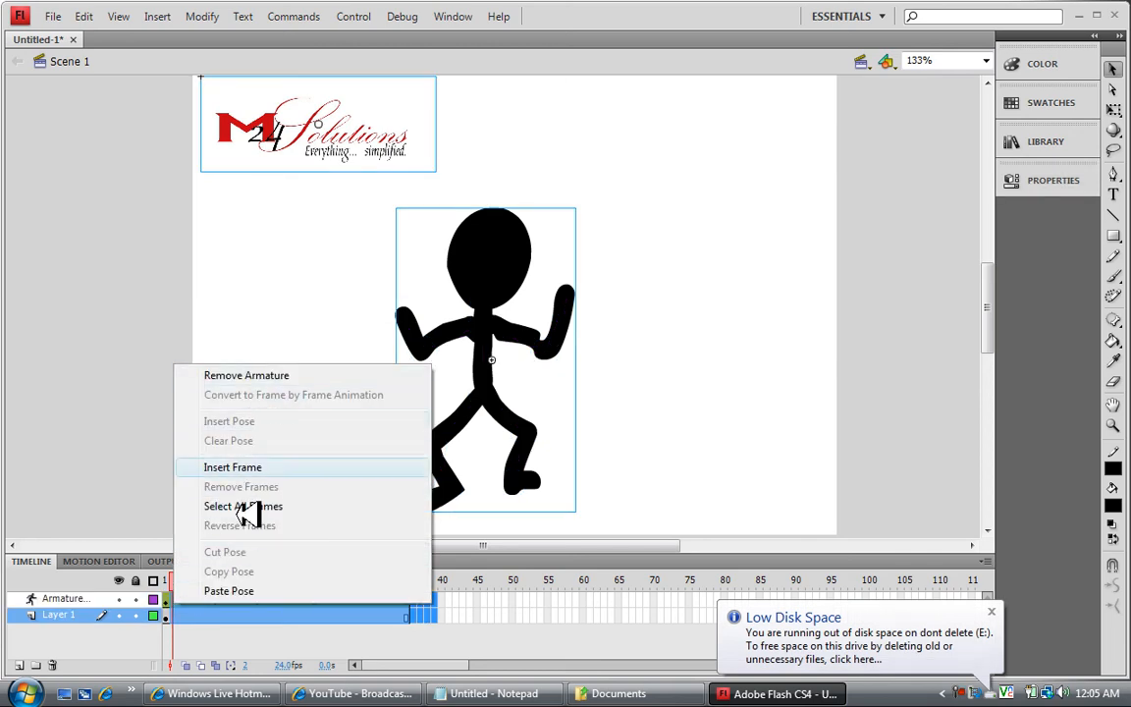
{"action": "left_click", "coordinate": [232, 467]}
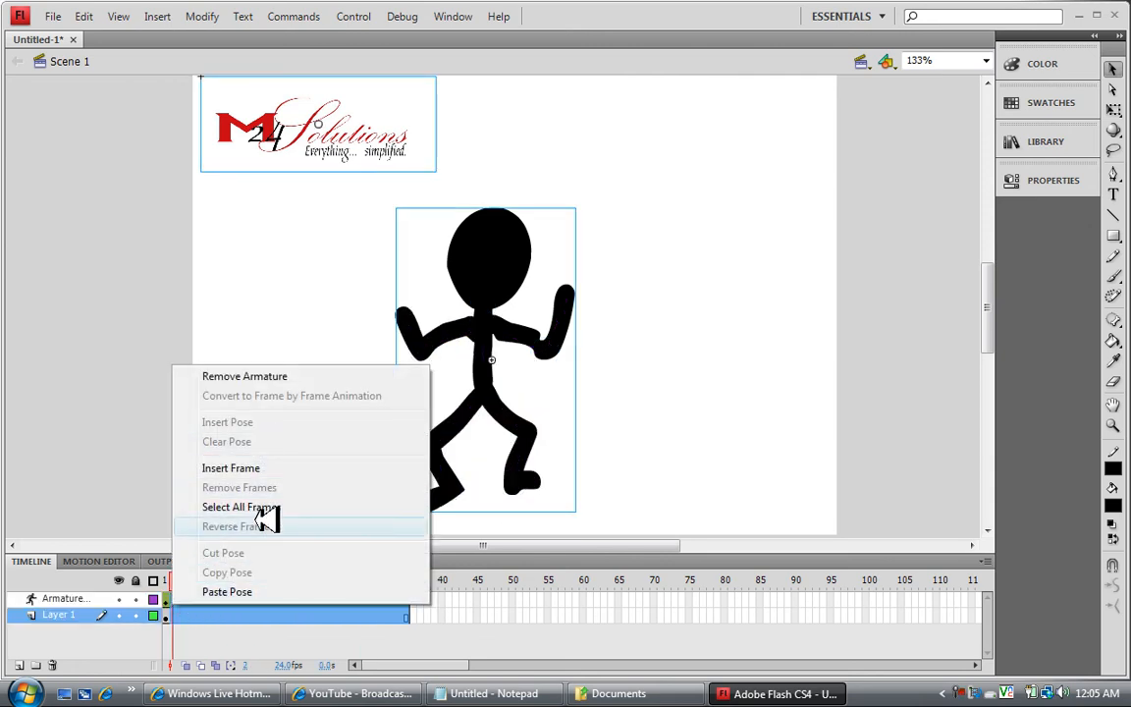
{"action": "mouse_move", "coordinate": [275, 377]}
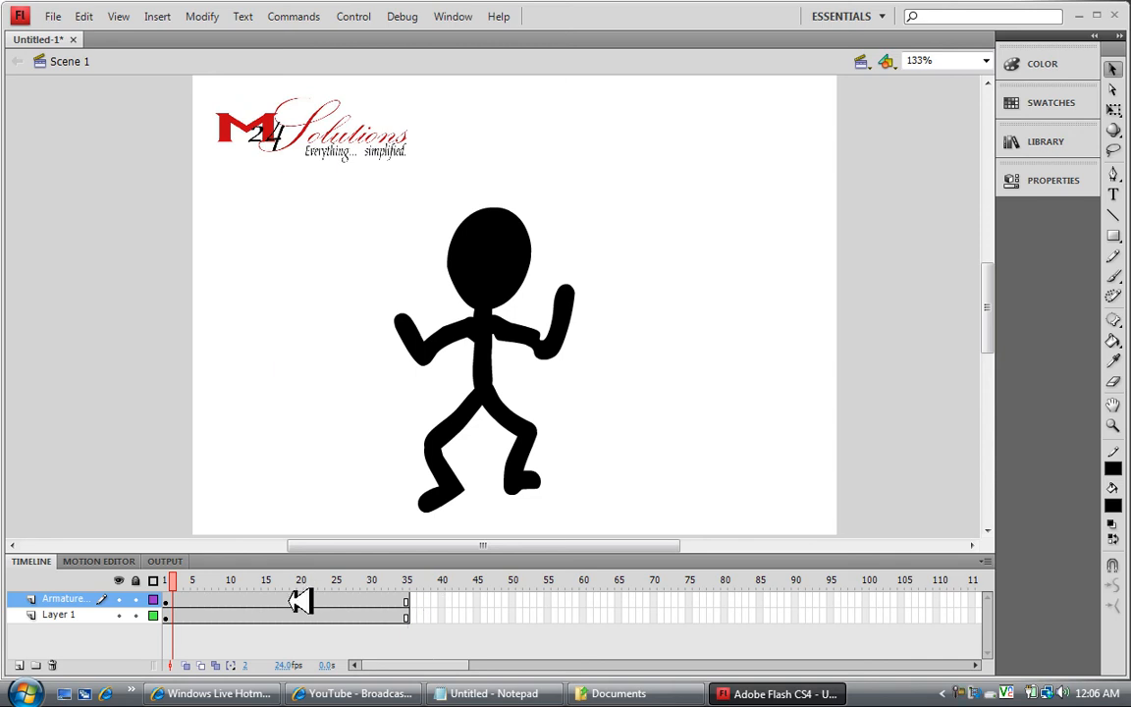
{"action": "left_click", "coordinate": [404, 579]}
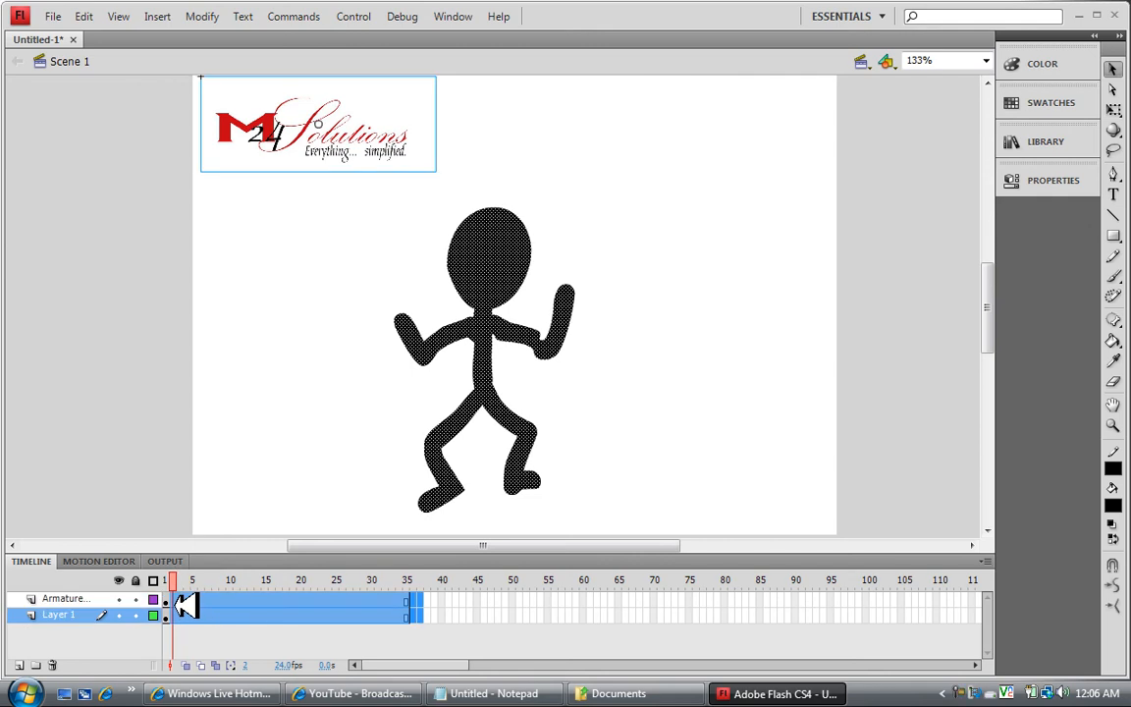
{"action": "right_click", "coordinate": [187, 605]}
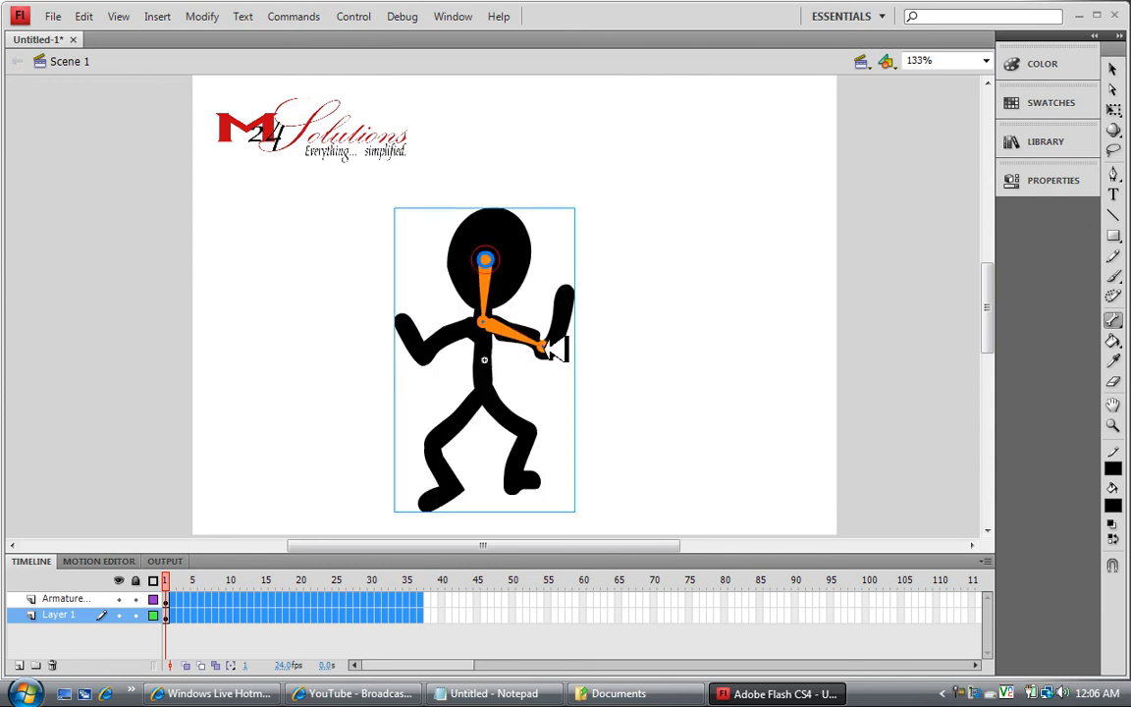
Draw a bone from the head into the arm and set the IK Armature Type to Runtime.
{"action": "left_click_drag", "start_coordinate": [550, 350], "coordinate": [573, 305]}
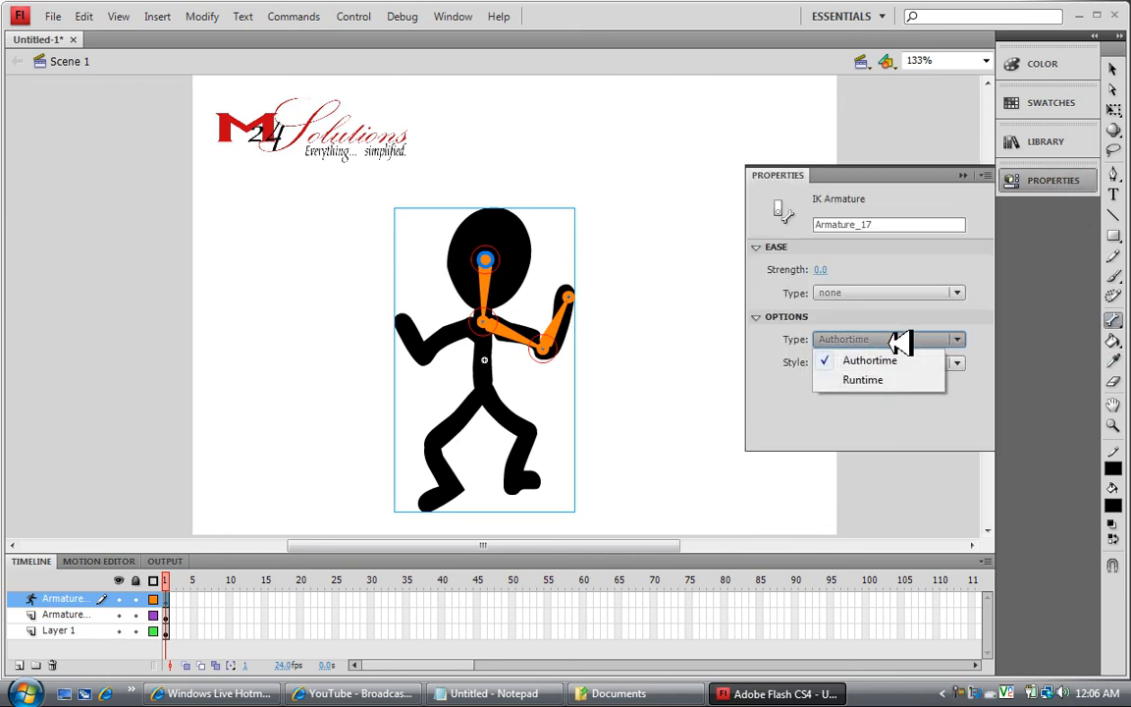
{"action": "left_click", "coordinate": [863, 381]}
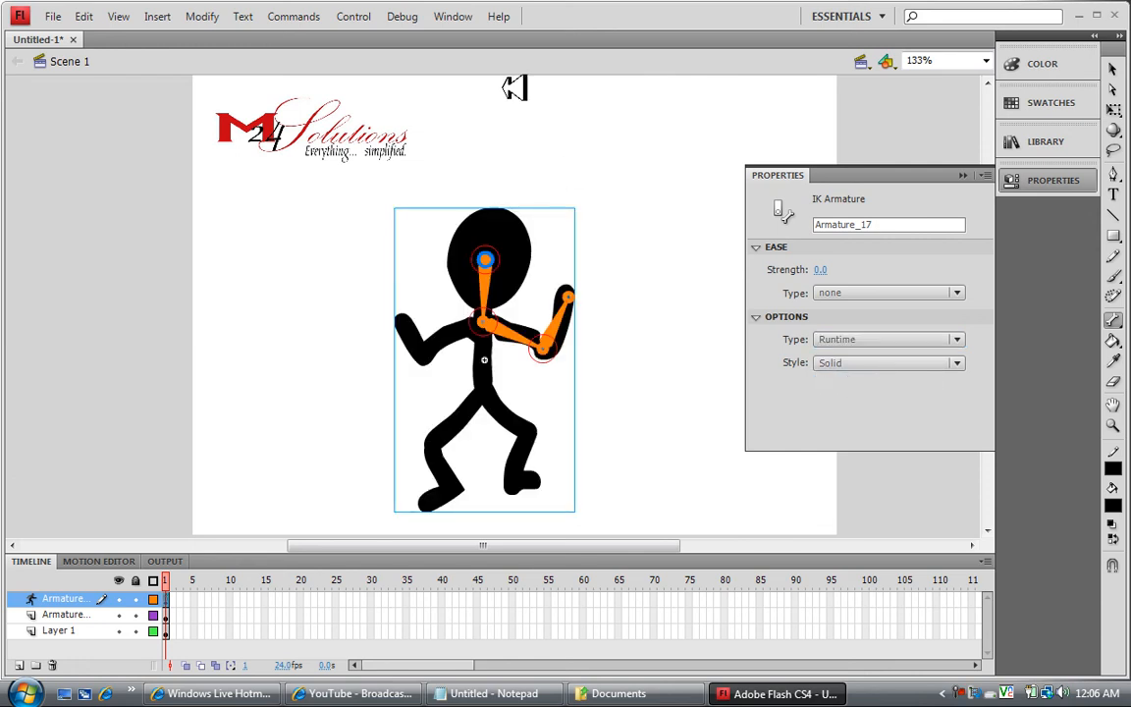
Run Control > Test Movie to export a SWF of the runtime-rigged figure.
{"action": "left_click", "coordinate": [353, 16]}
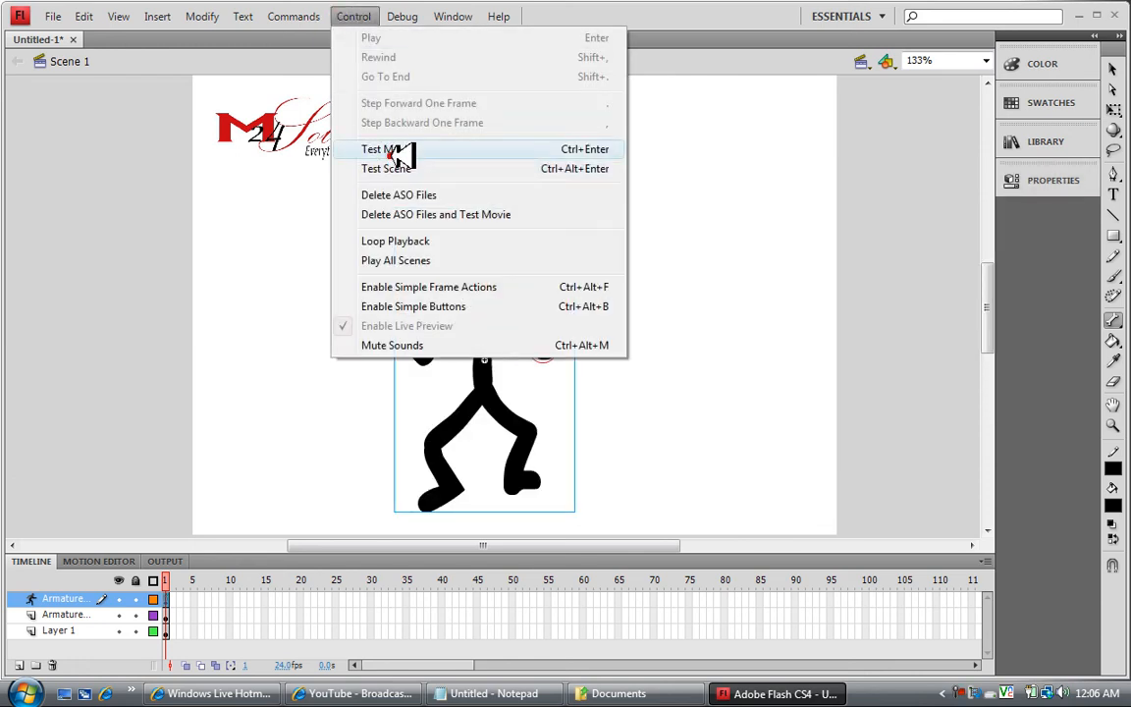
{"action": "left_click", "coordinate": [385, 149]}
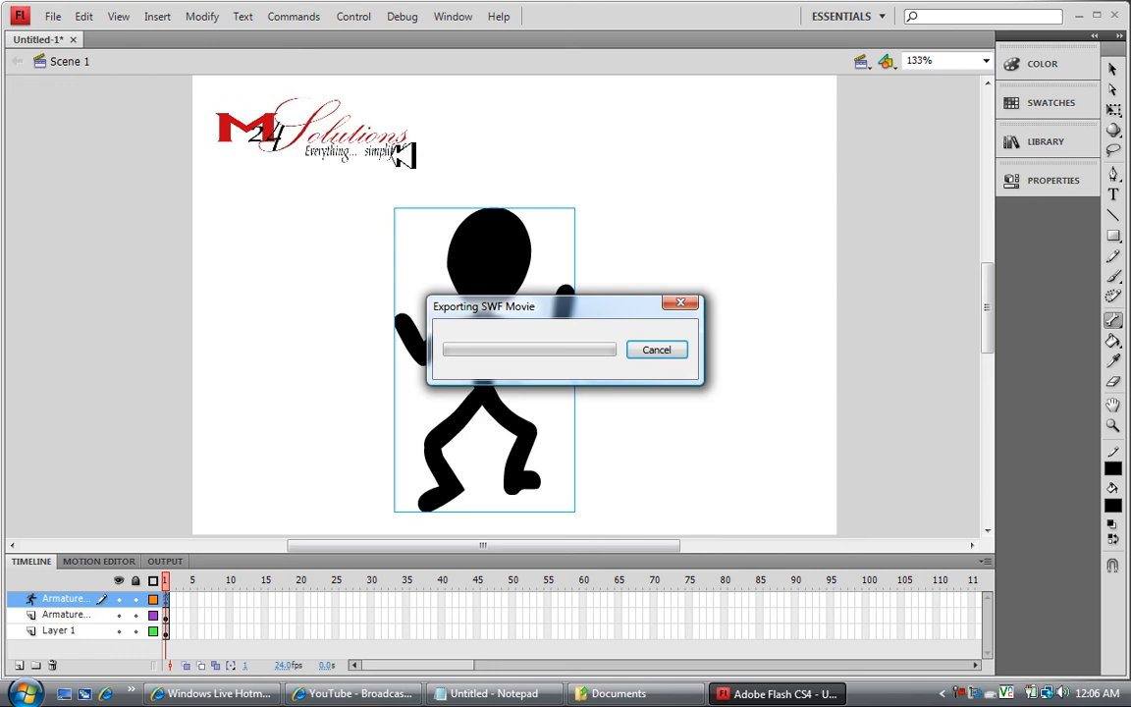
{"action": "mouse_move", "coordinate": [605, 324]}
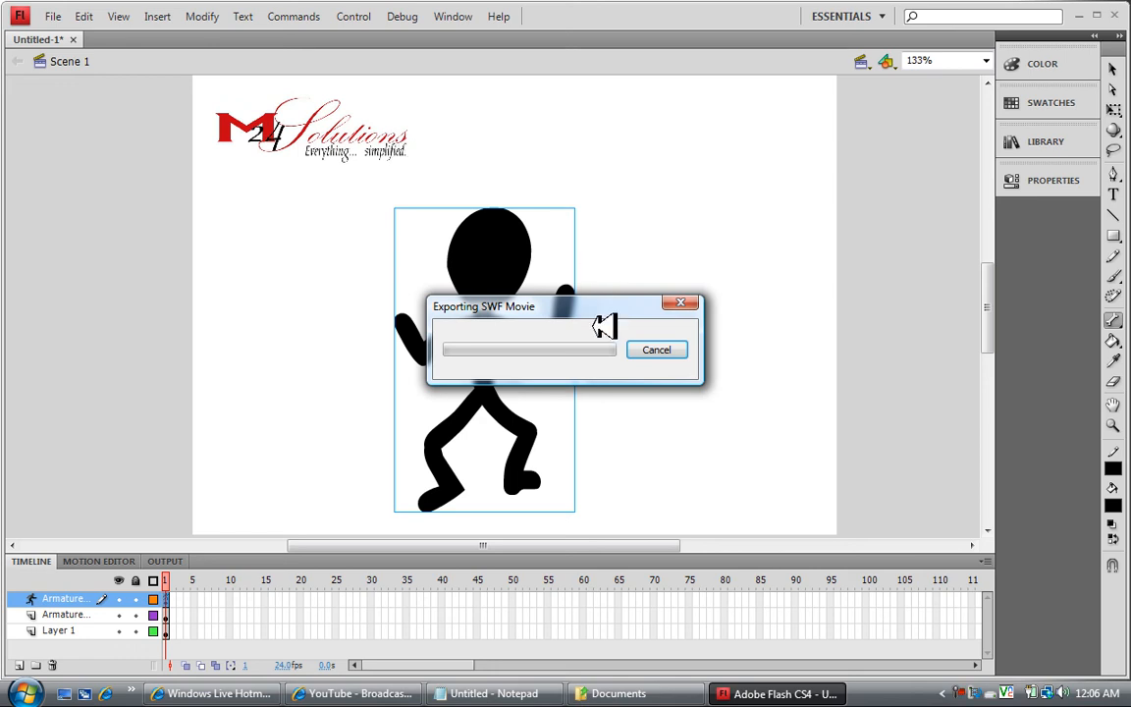